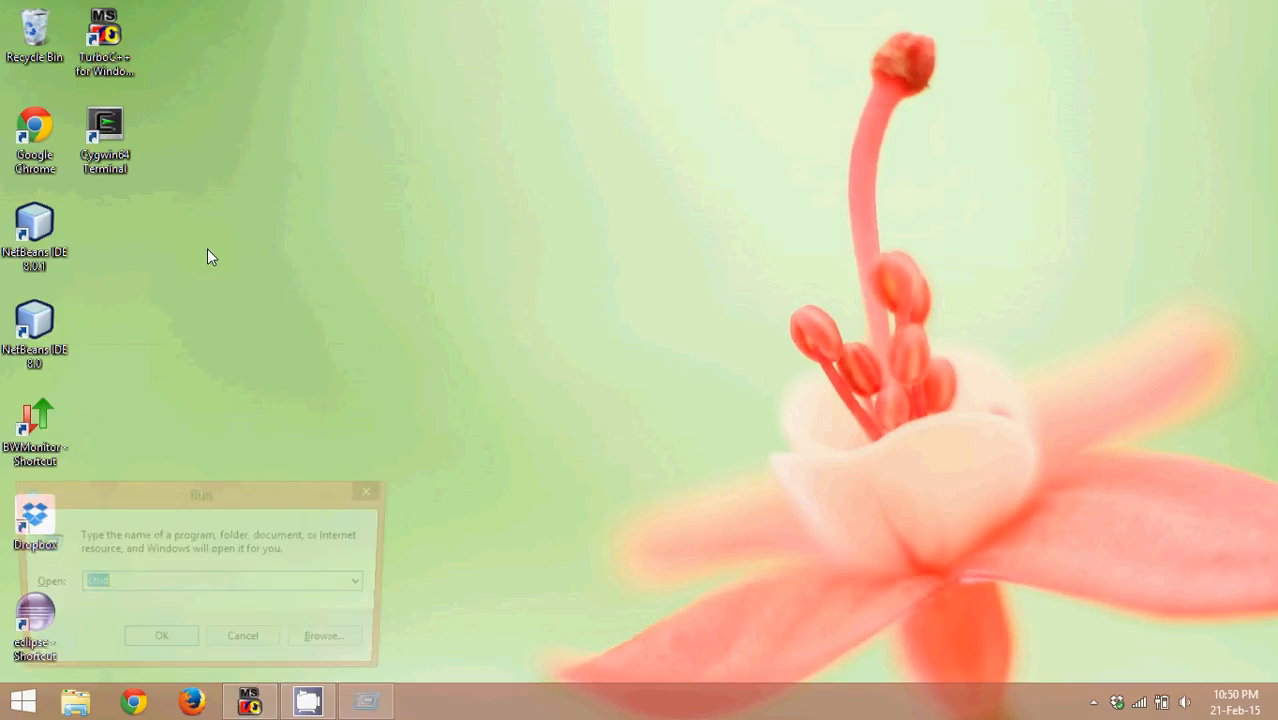
# Launch Calculator by running 'calc' from the Run dialog.
pyautogui.write('calc')
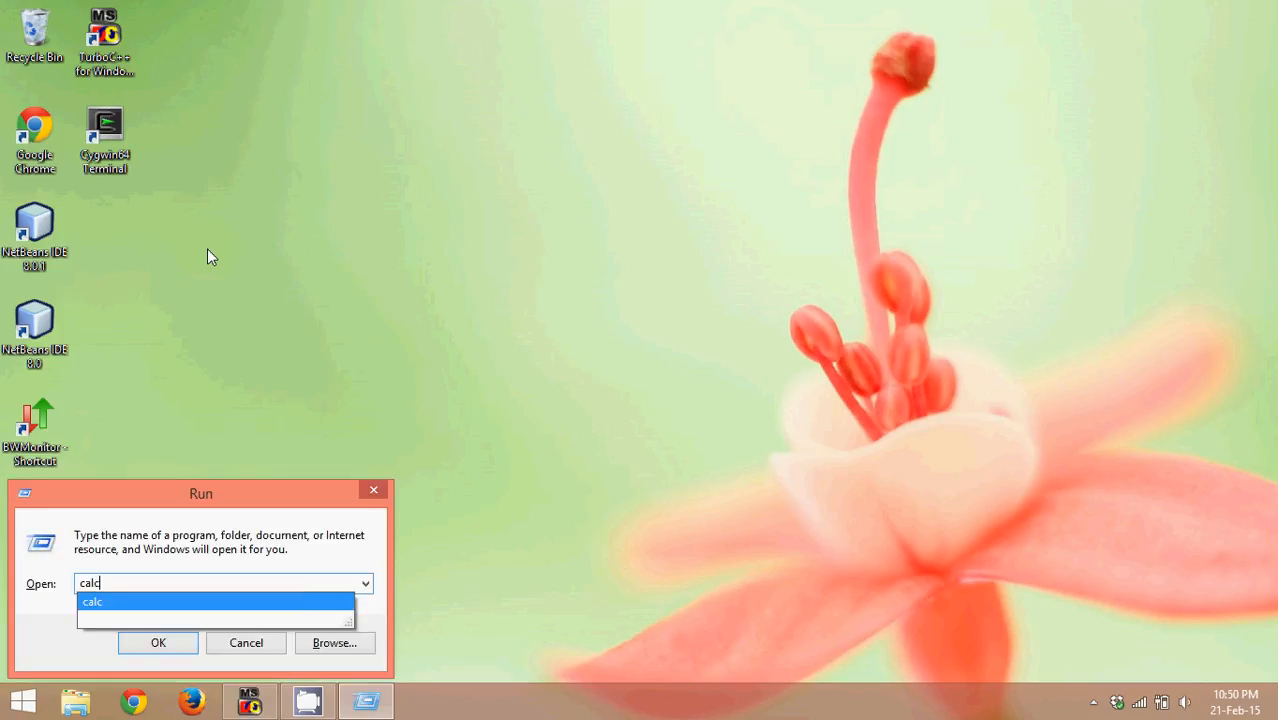
pyautogui.click(158, 642)
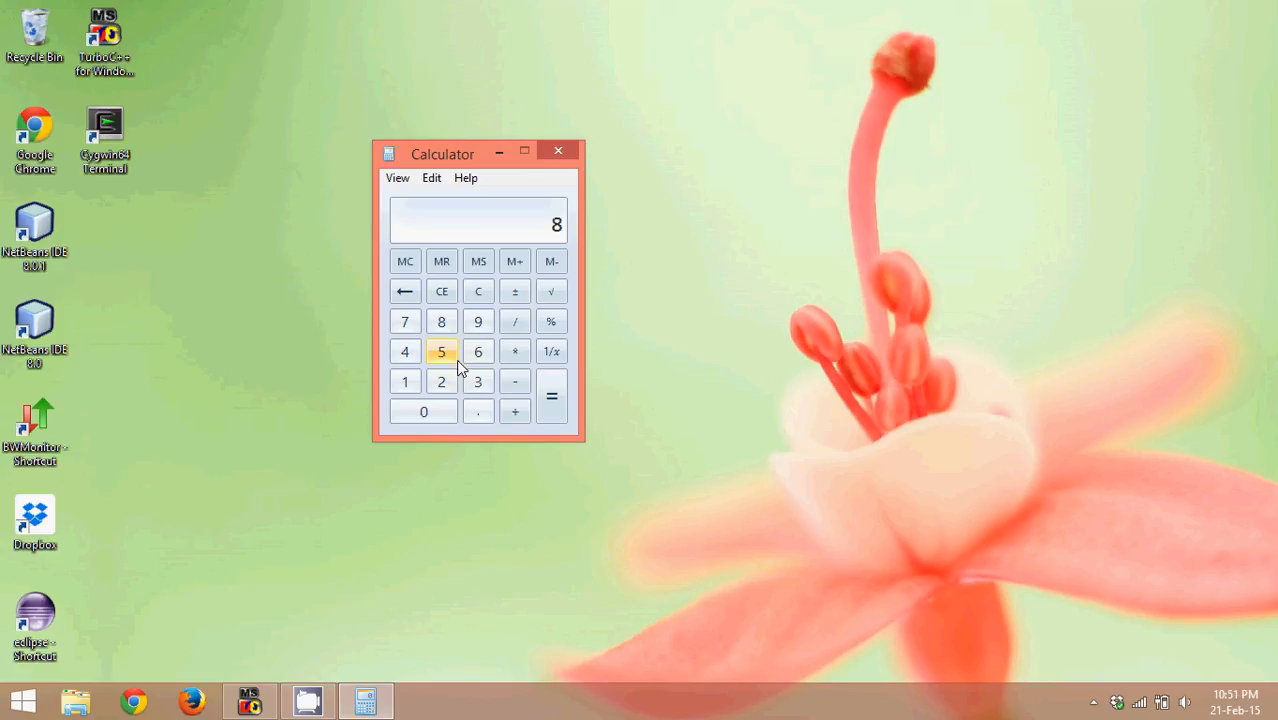
# Compute 365 + 954 = 1319 and 652 × 654 = 426408 in the standard calculator.
pyautogui.click(476, 292)
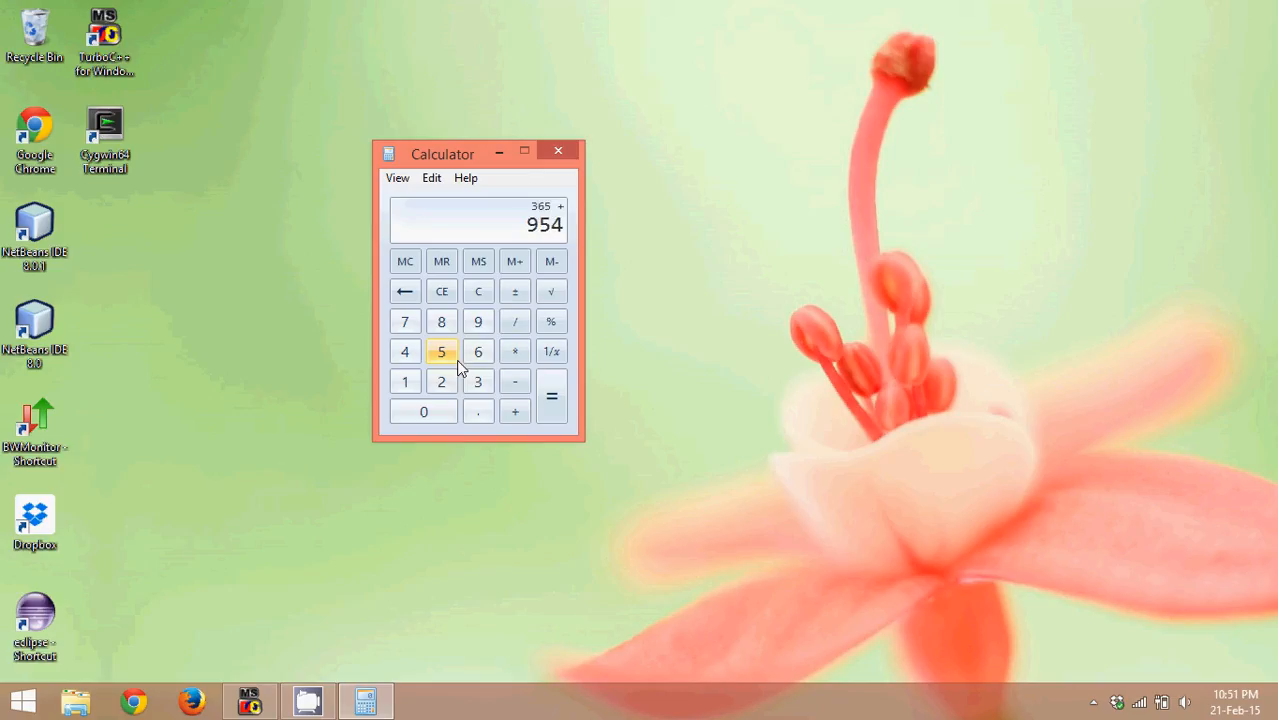
pyautogui.click(552, 396)
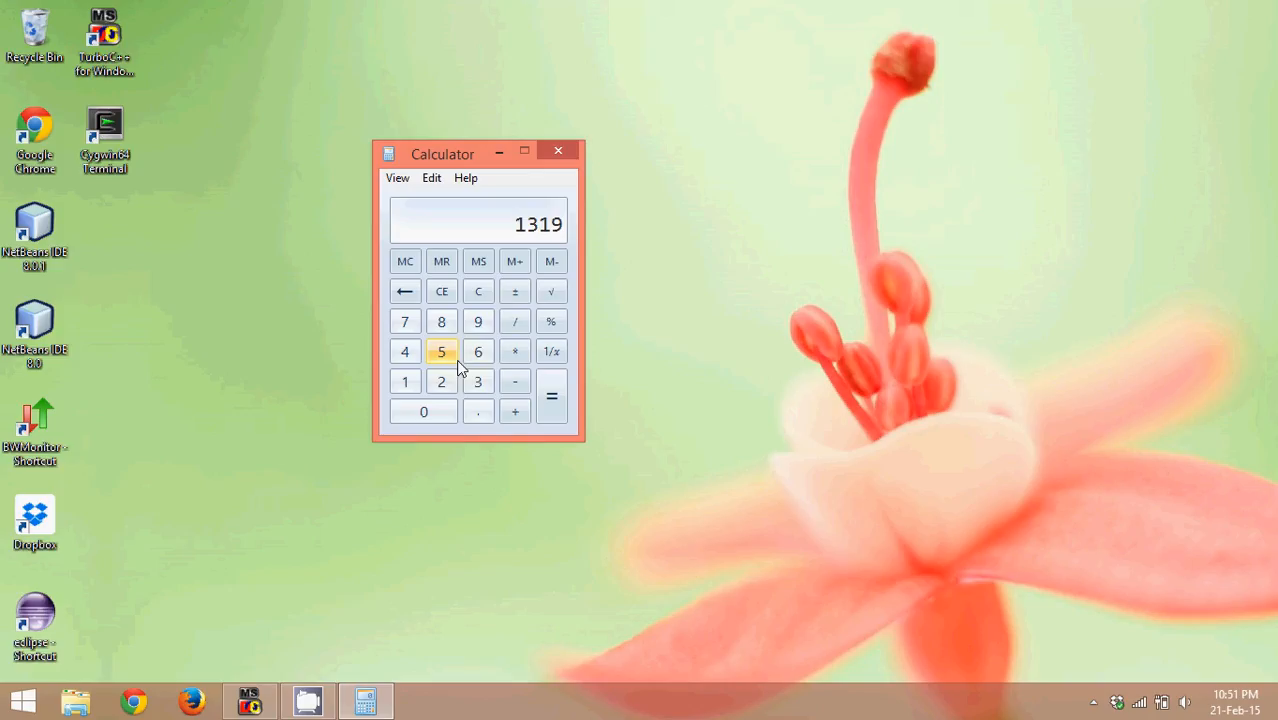
pyautogui.click(476, 292)
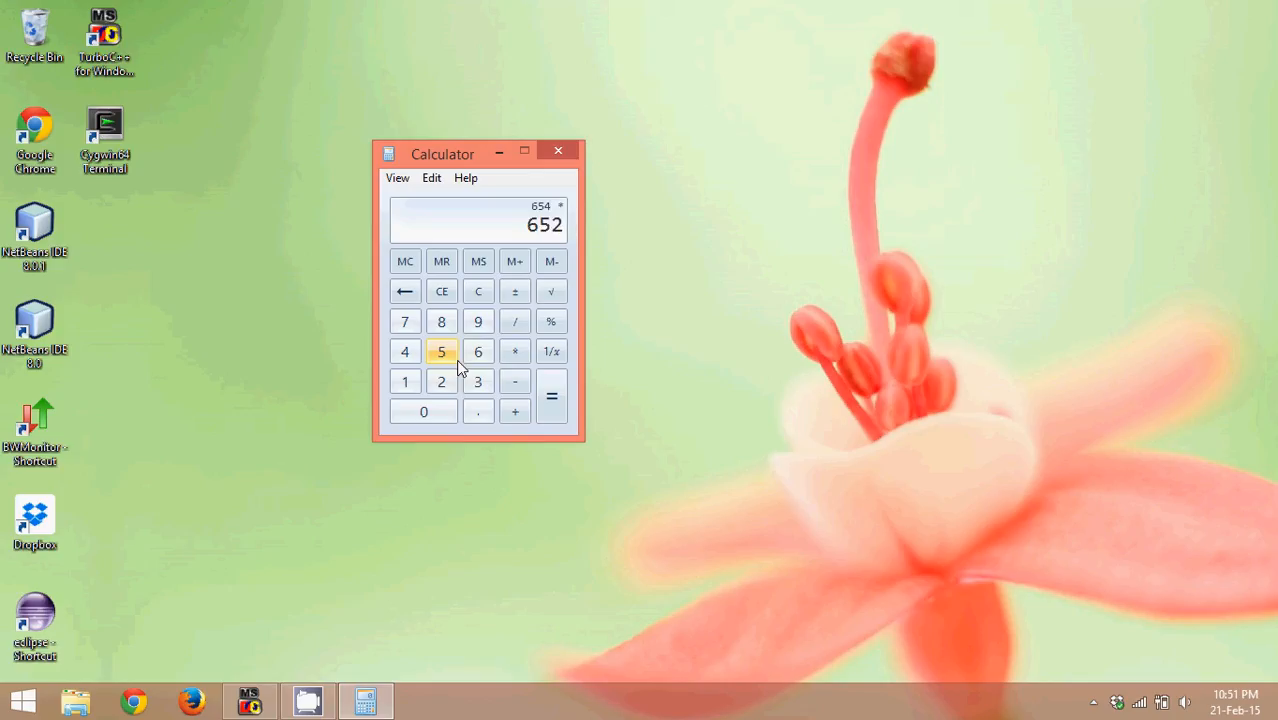
pyautogui.click(552, 396)
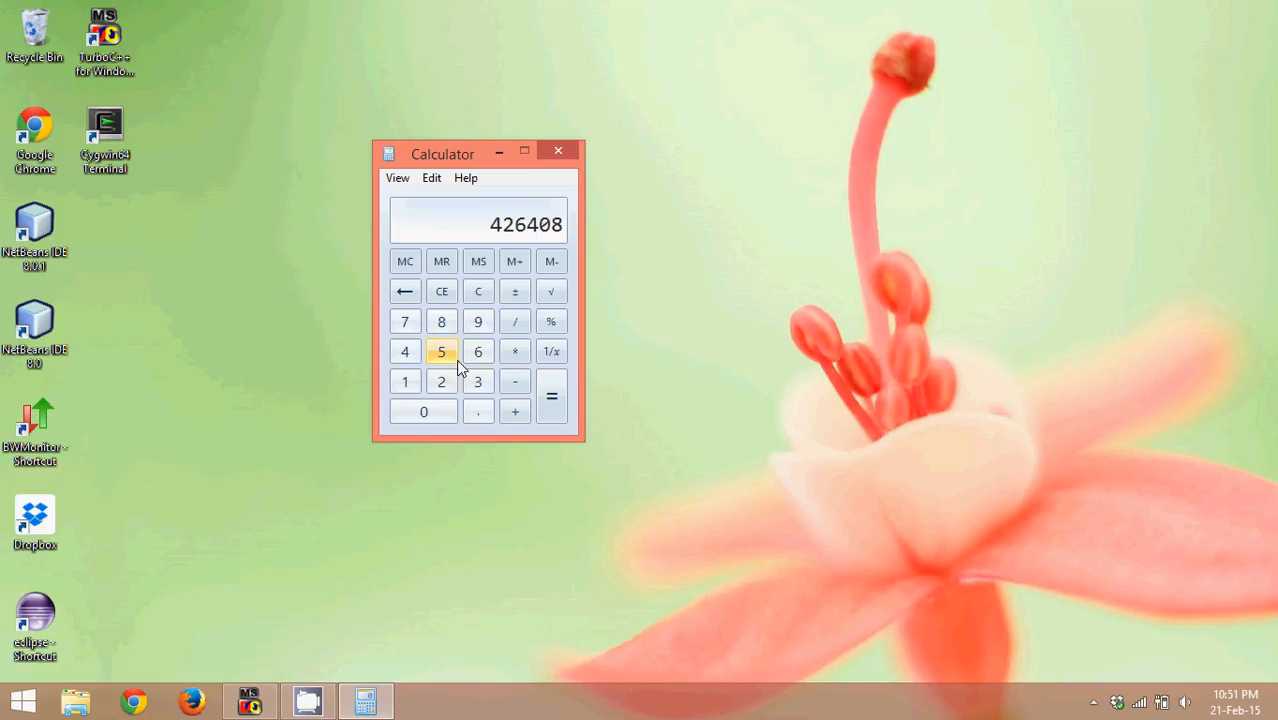
pyautogui.click(396, 176)
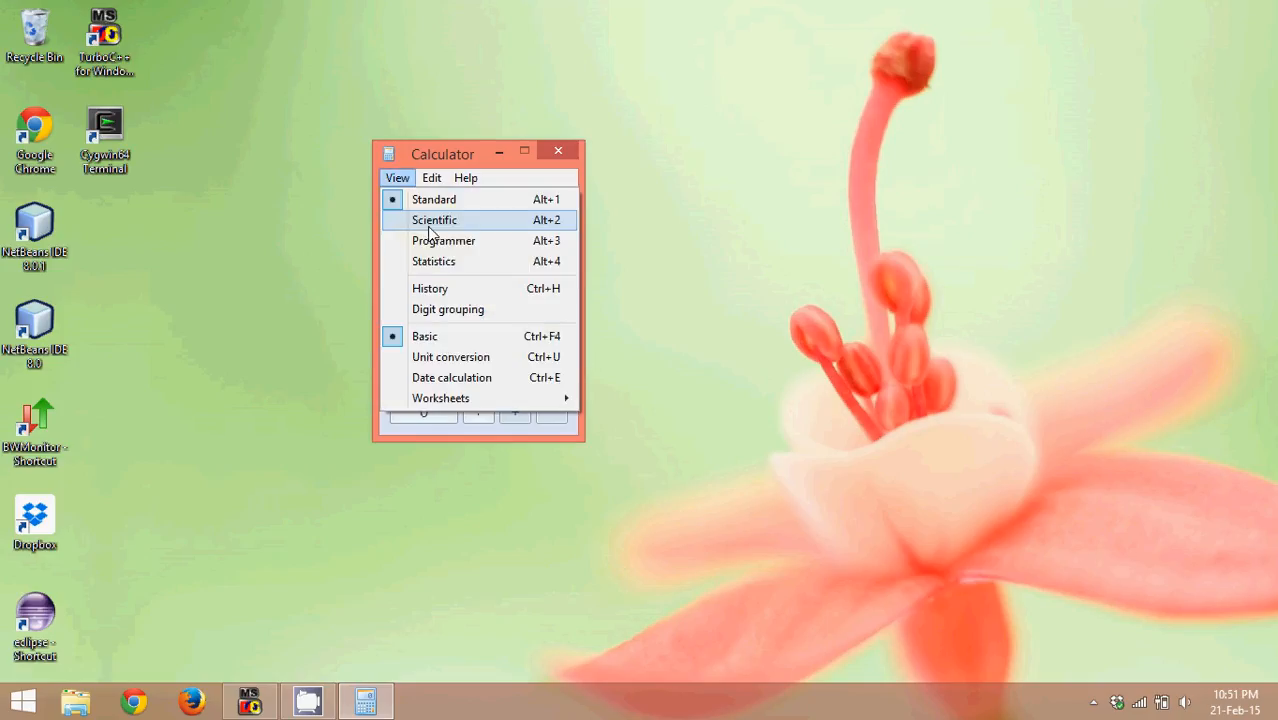
# Switch the calculator to Scientific mode from the View menu.
pyautogui.click(434, 218)
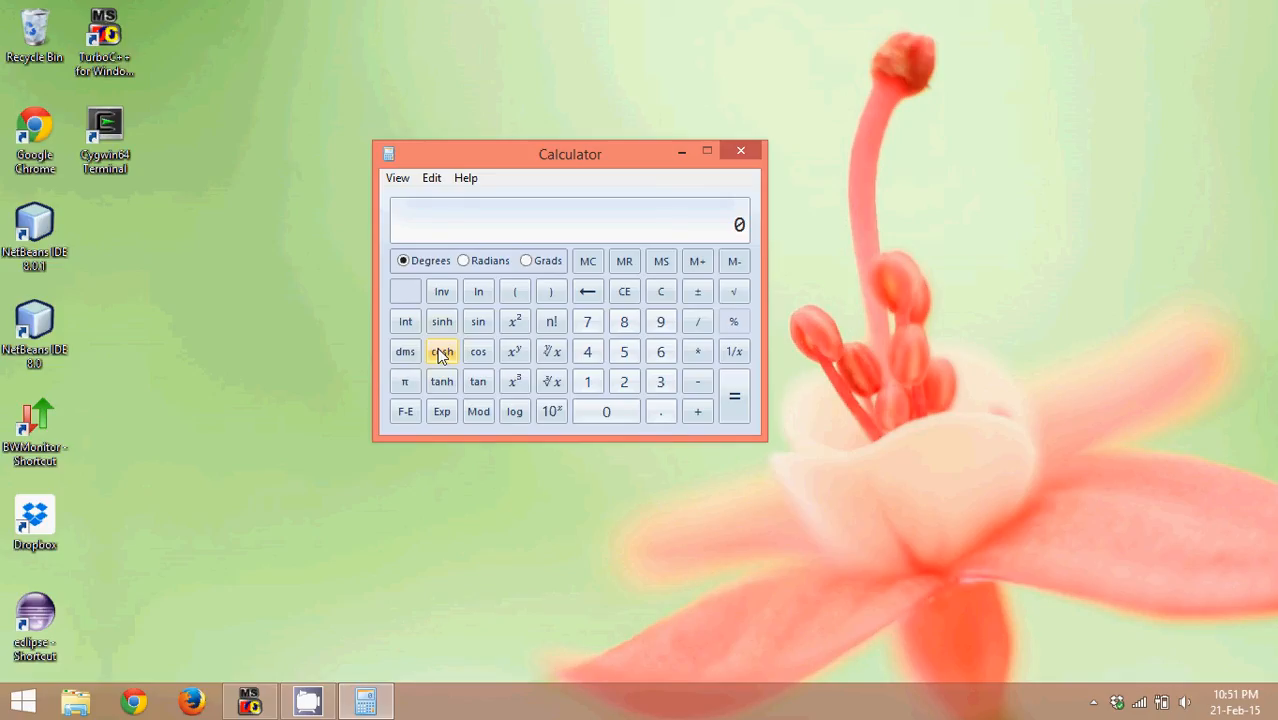
pyautogui.moveTo(608, 252)
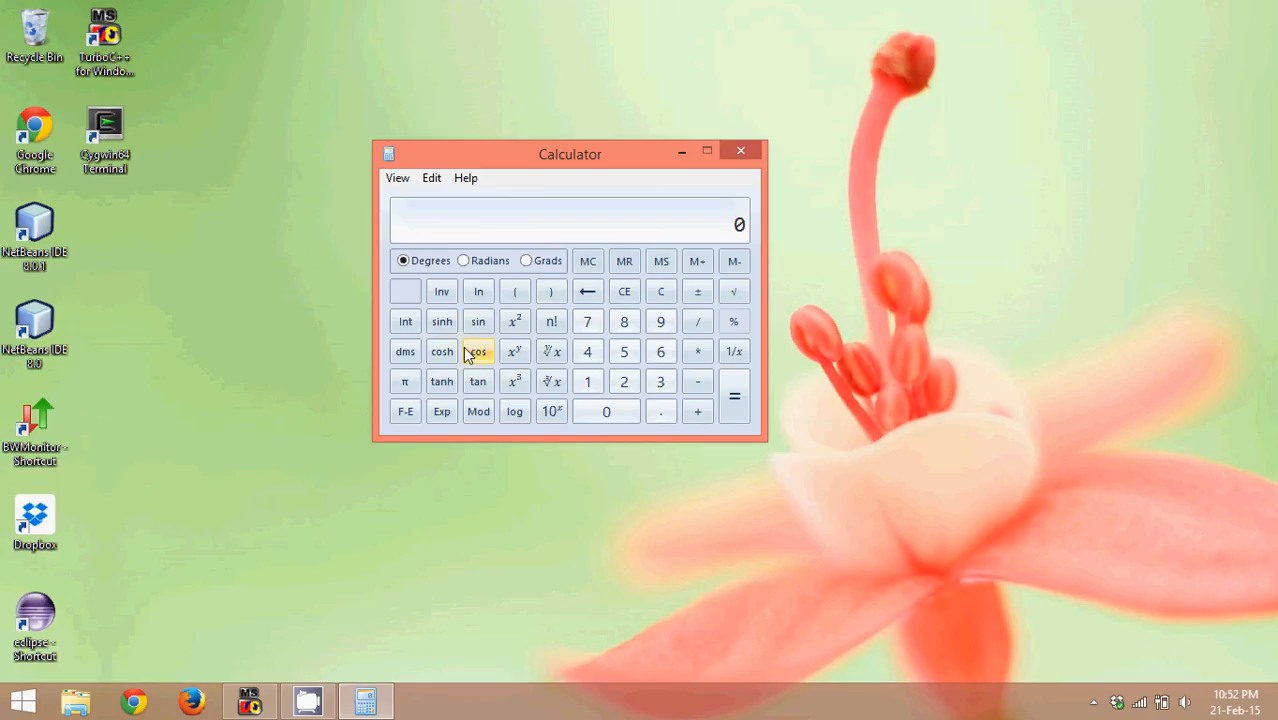
pyautogui.moveTo(440, 320)
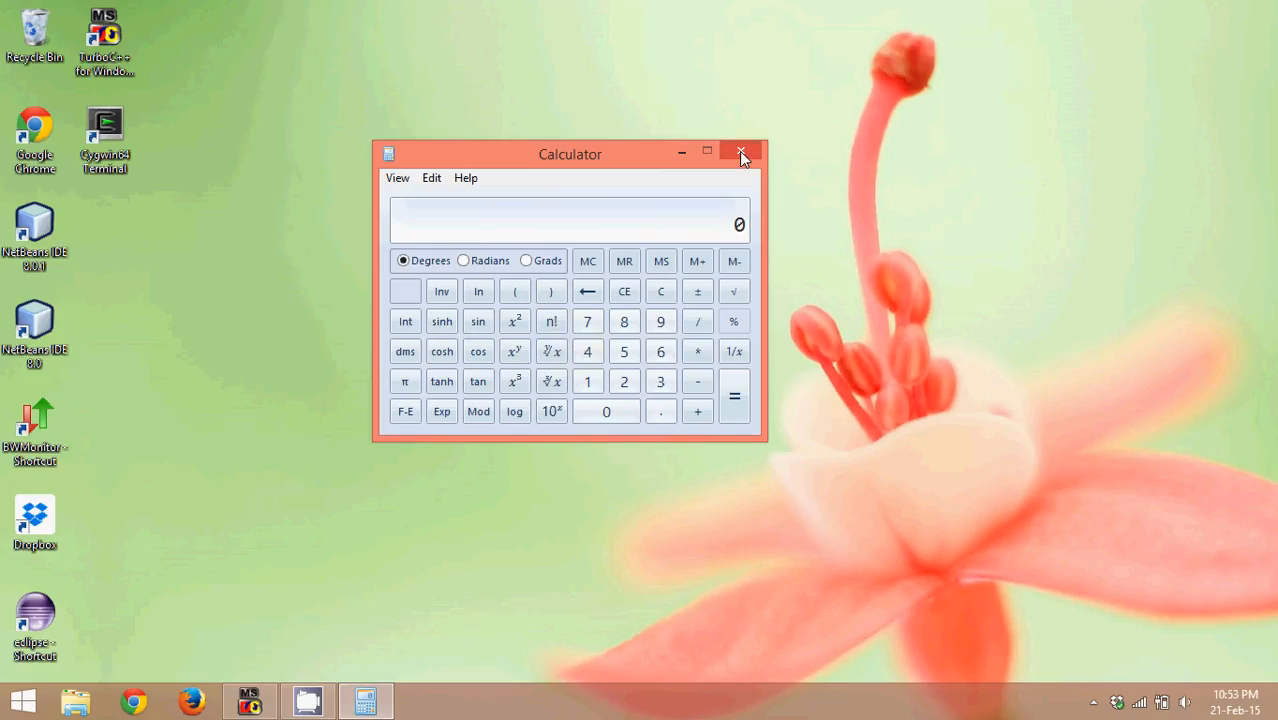
# Close Calculator and relaunch it via Run 'calc', reopening in scientific mode.
pyautogui.click(740, 152)
pyautogui.write('ca')
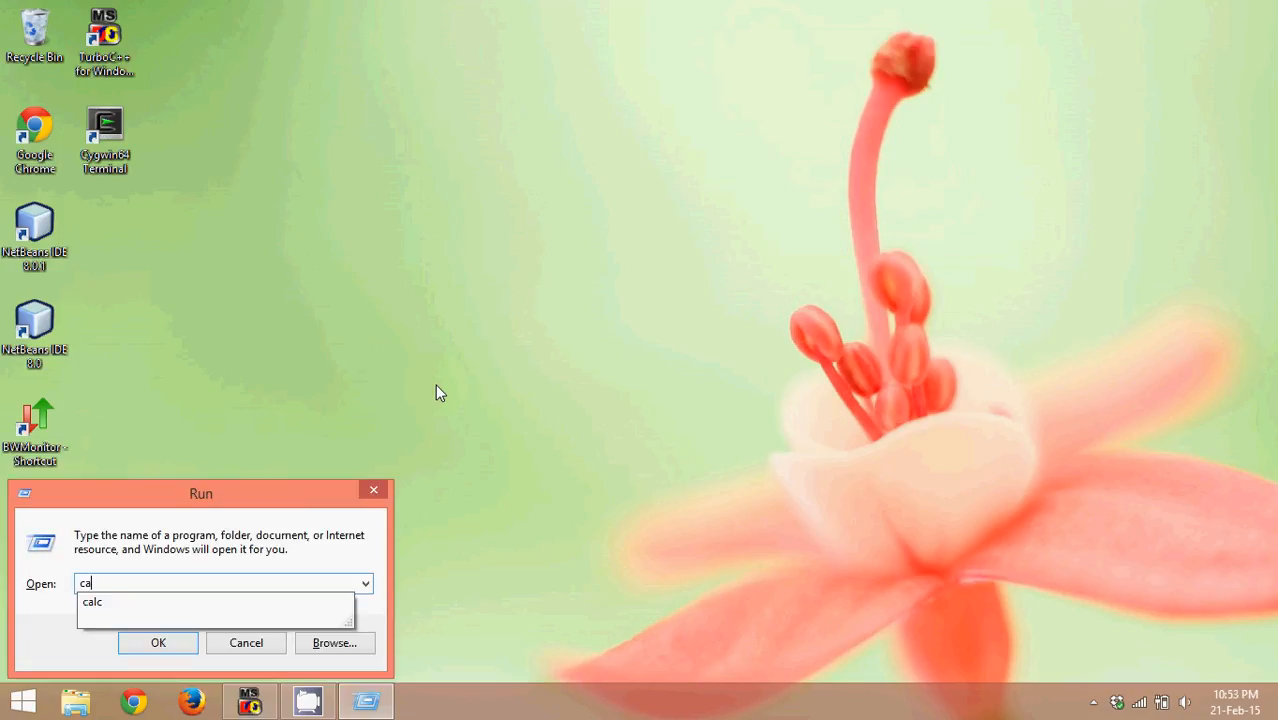
pyautogui.click(158, 642)
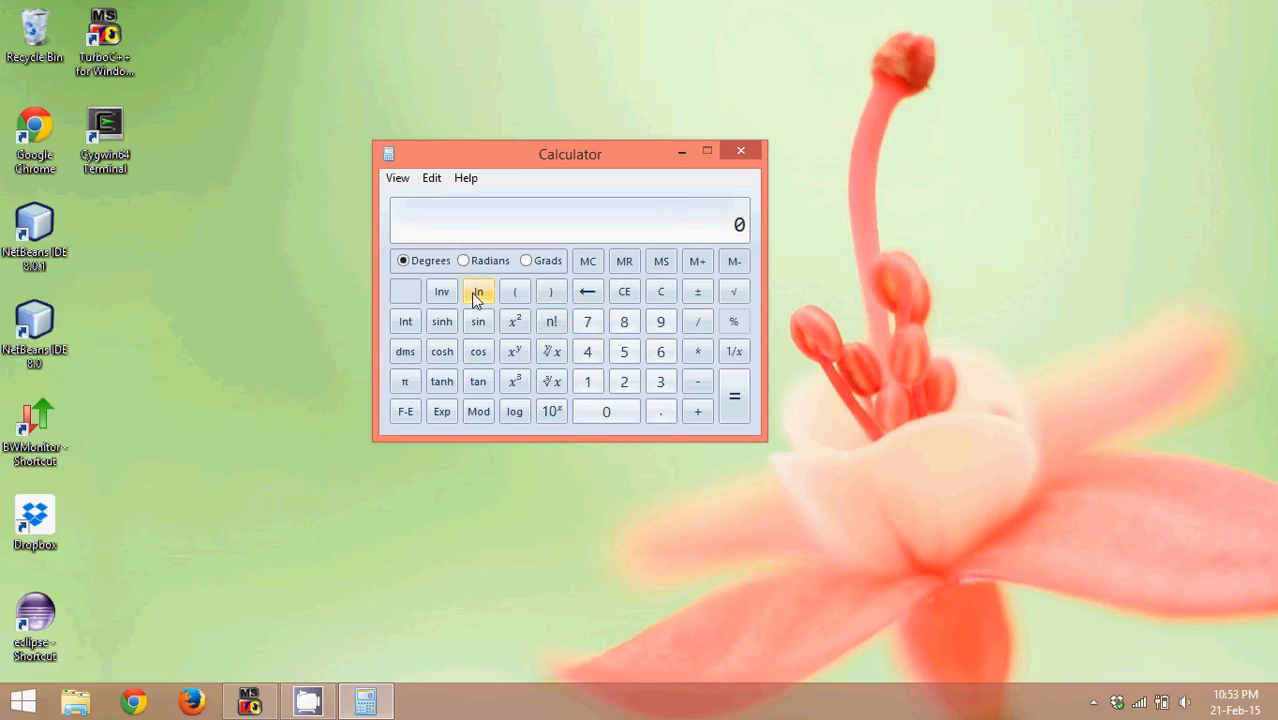
pyautogui.moveTo(540, 192)
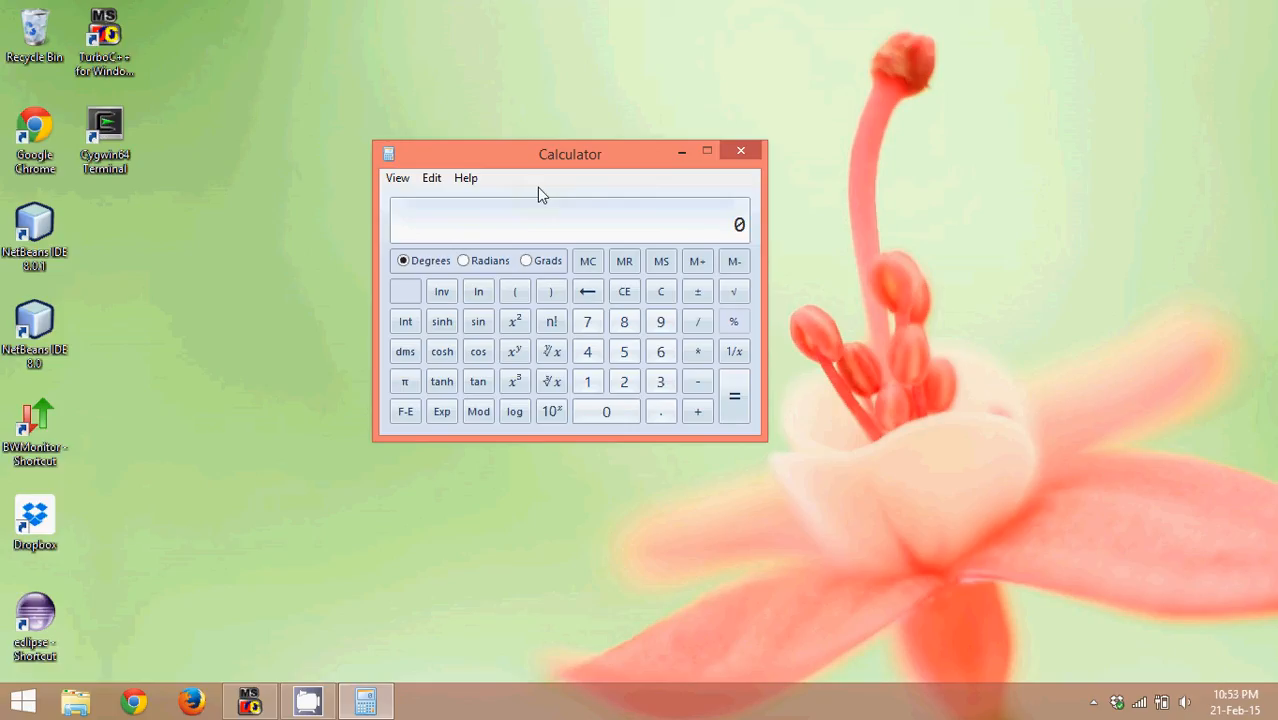
pyautogui.moveTo(550, 292)
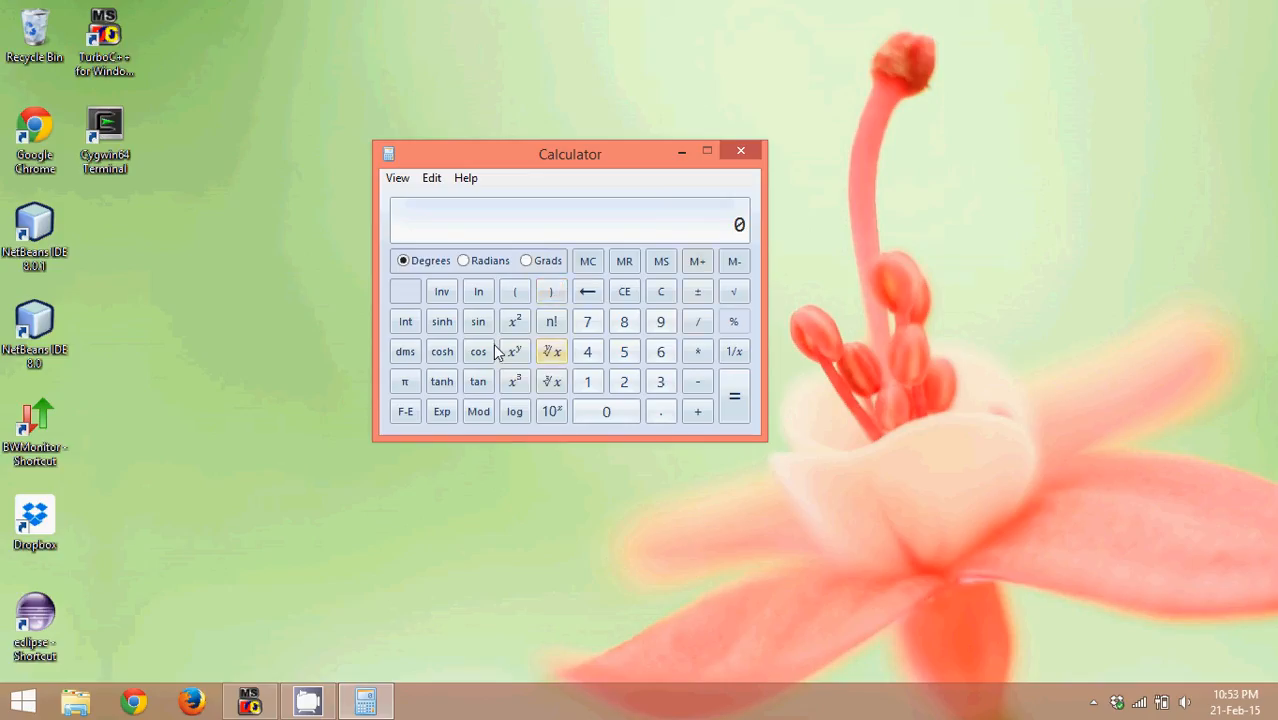
pyautogui.moveTo(516, 344)
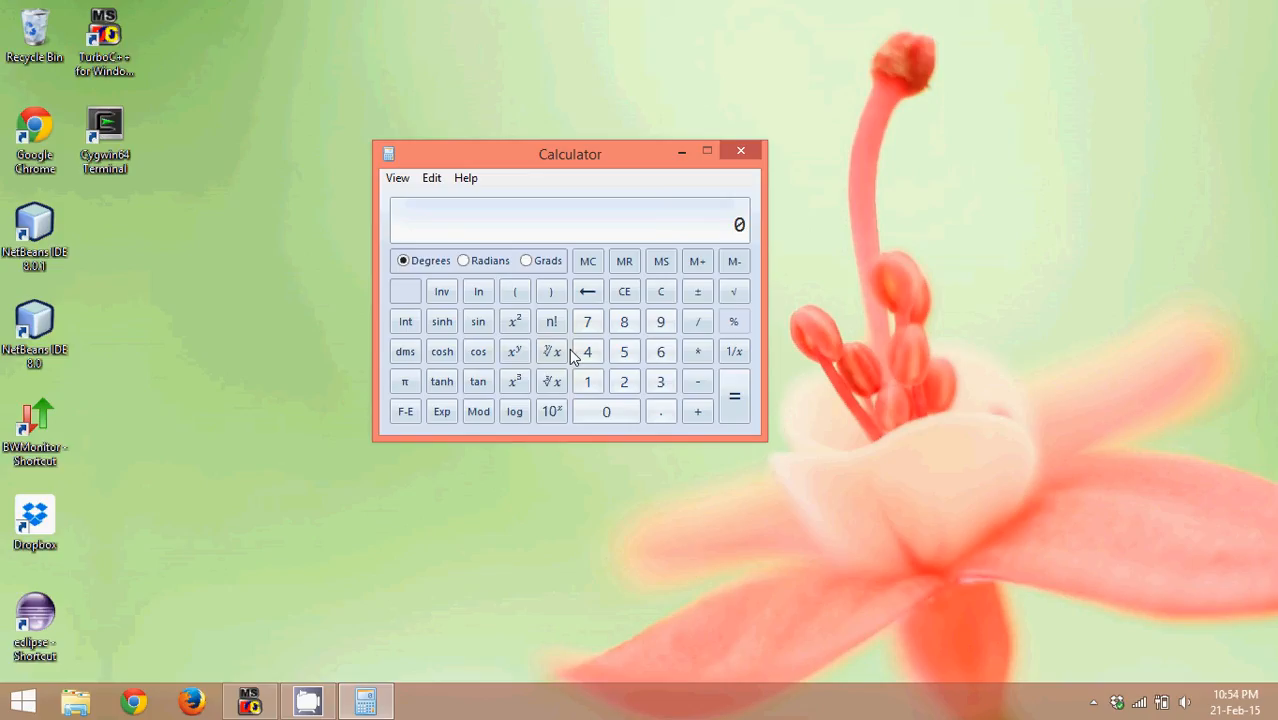
pyautogui.moveTo(536, 420)
pyautogui.write('cmd')
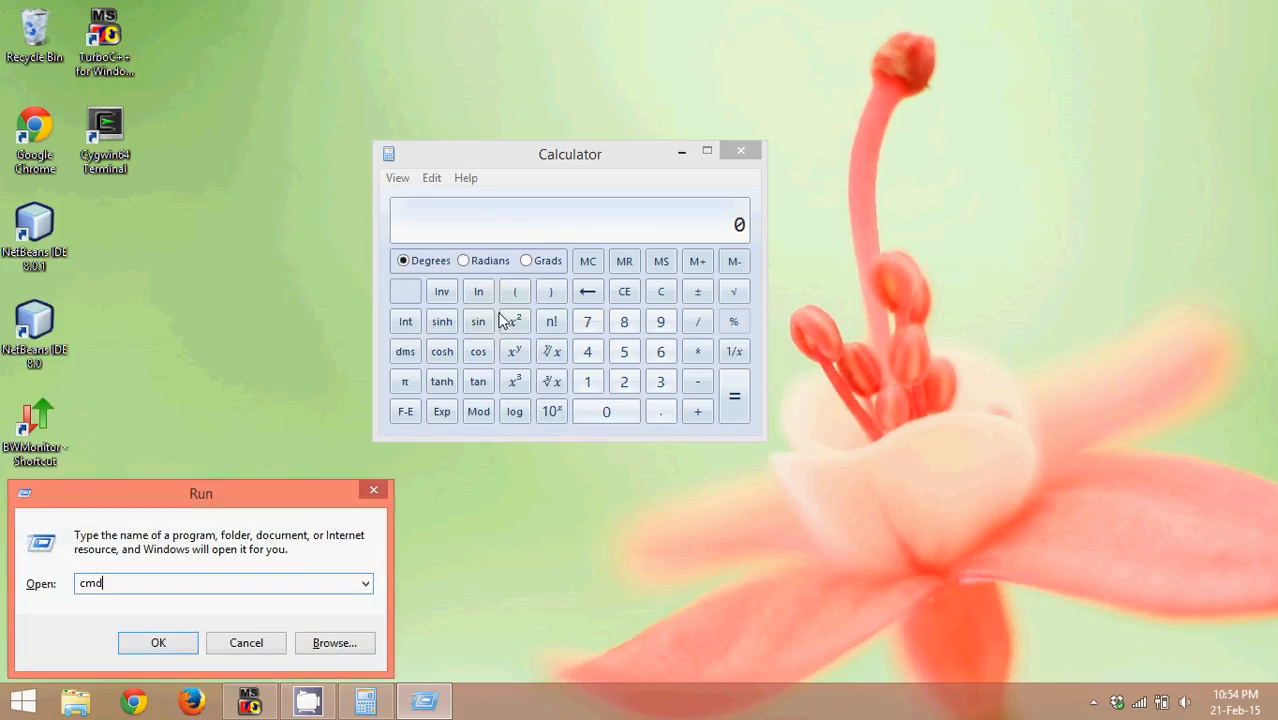
# Launch Command Prompt from Run, then close the Calculator window.
pyautogui.click(158, 642)
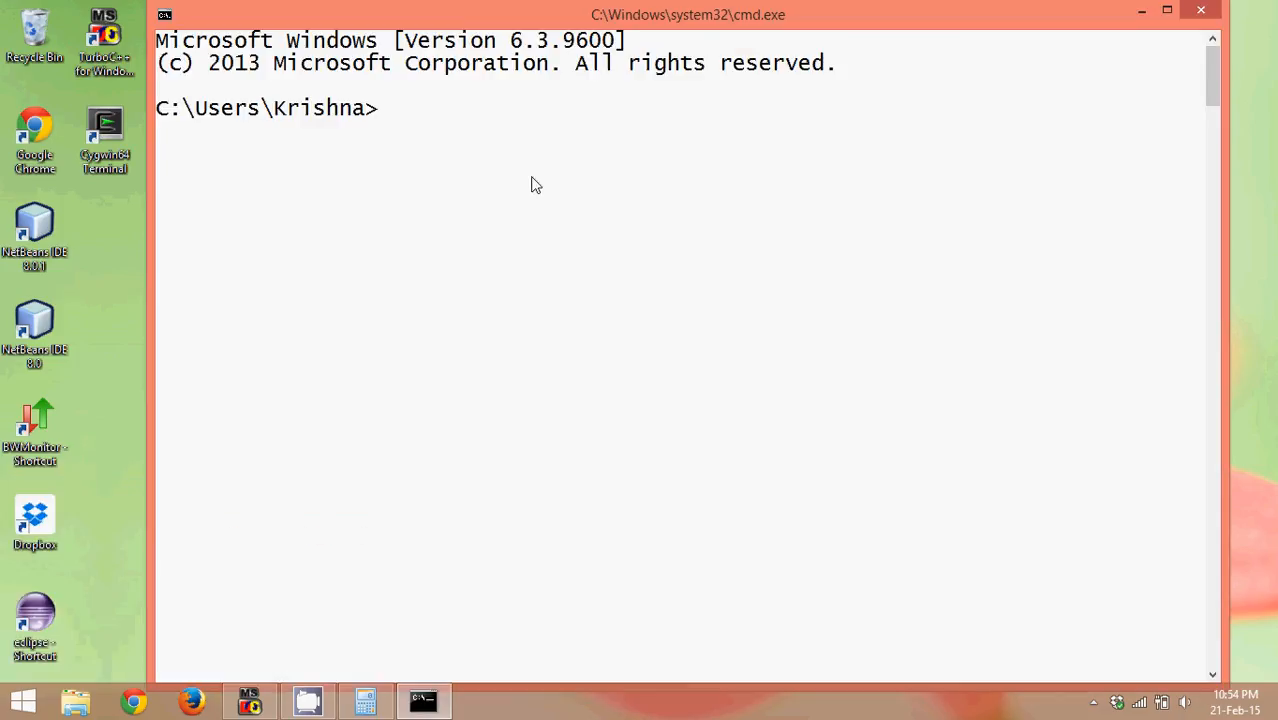
pyautogui.moveTo(478, 194)
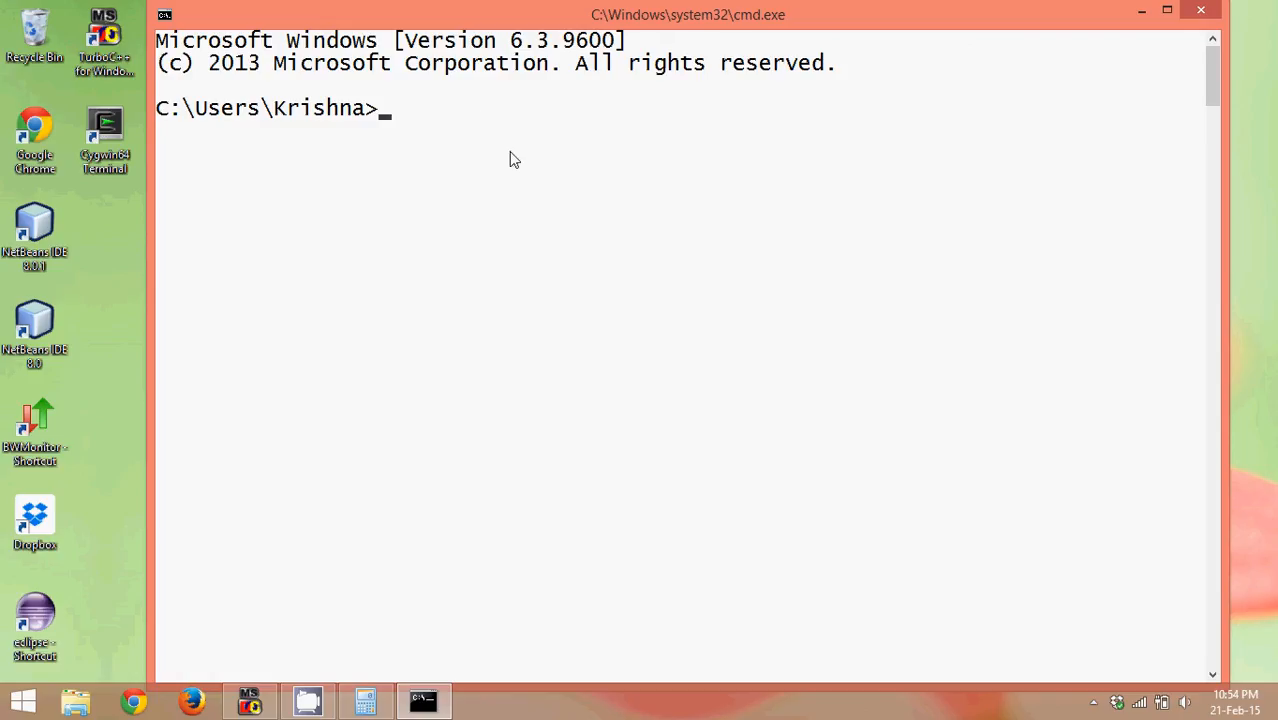
pyautogui.moveTo(596, 296)
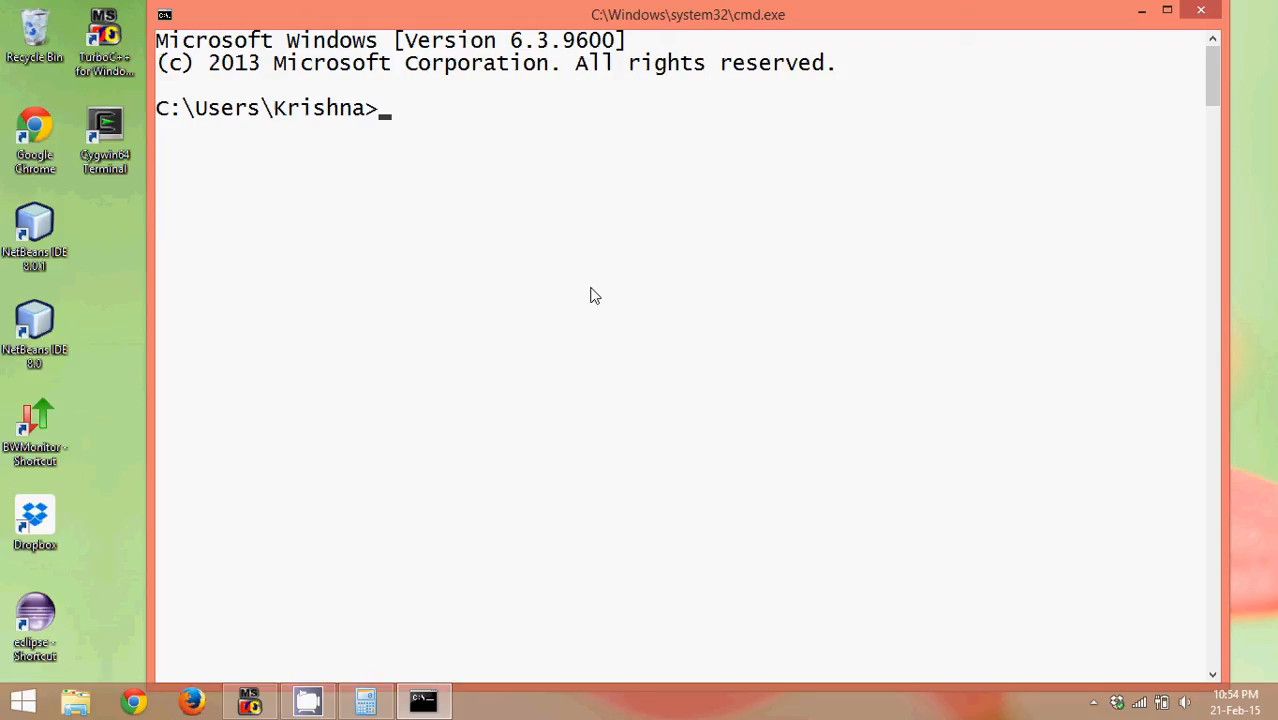
pyautogui.moveTo(688, 276)
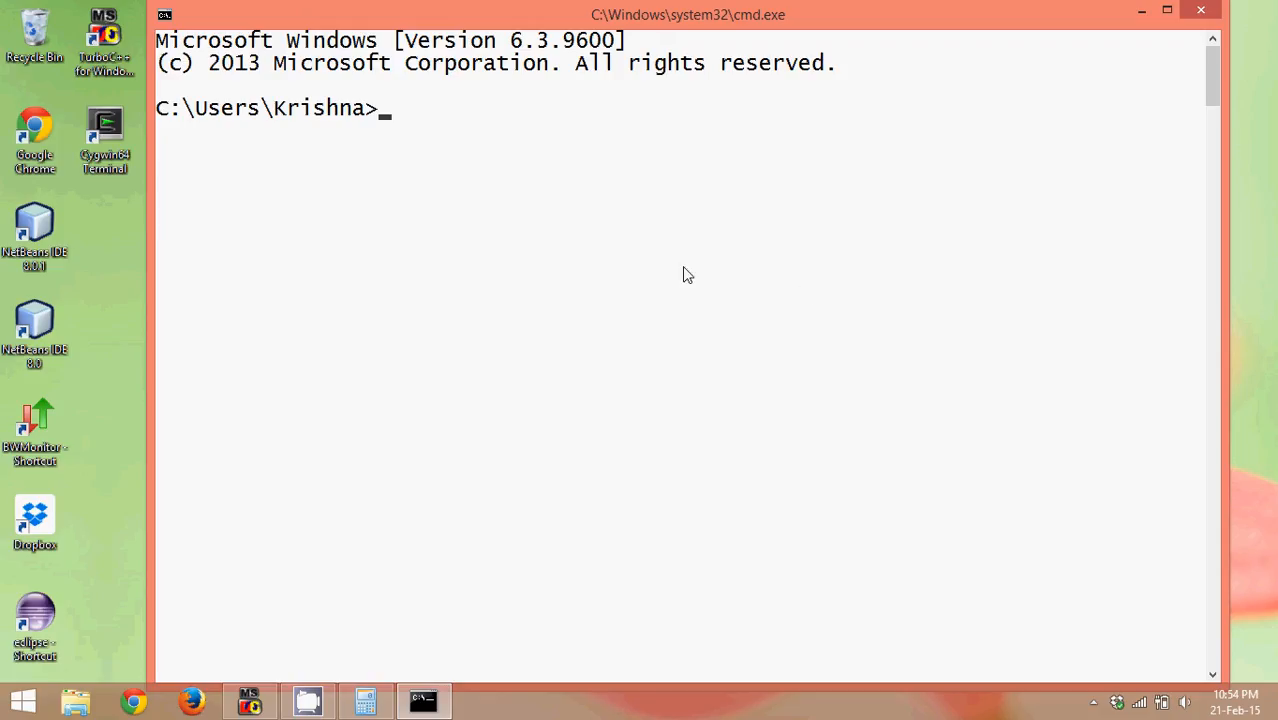
pyautogui.moveTo(820, 204)
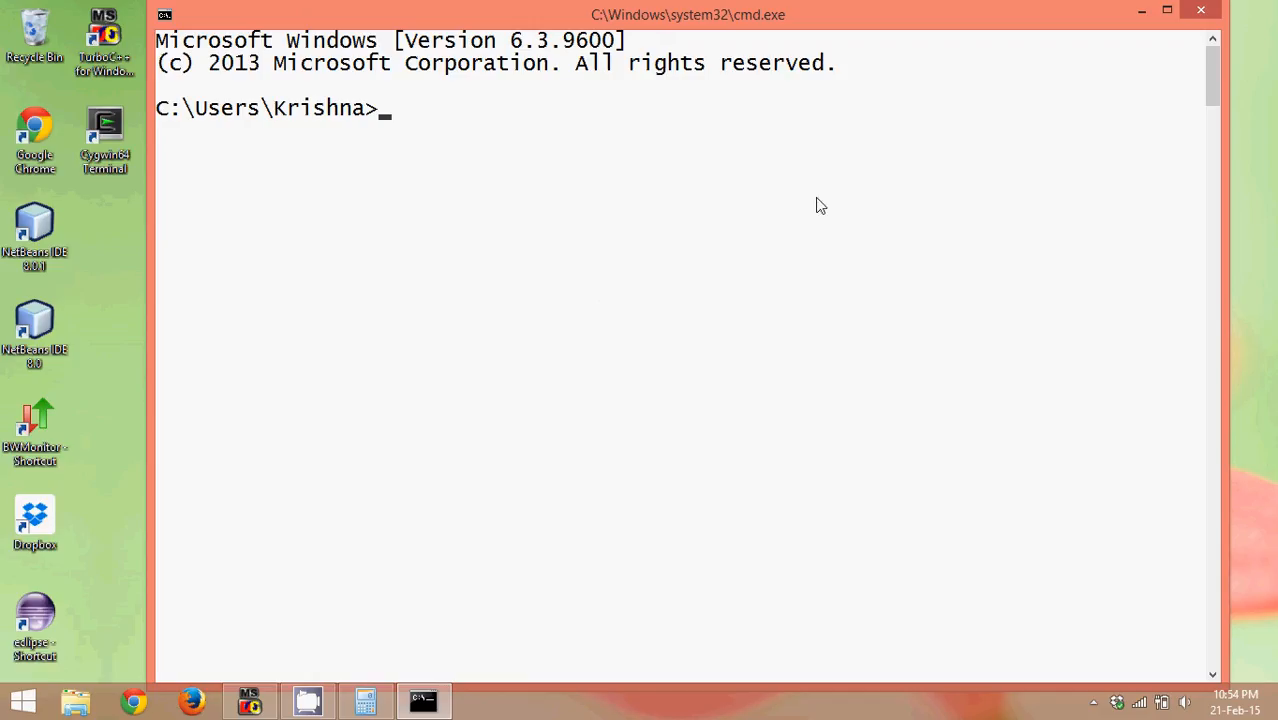
pyautogui.moveTo(1116, 84)
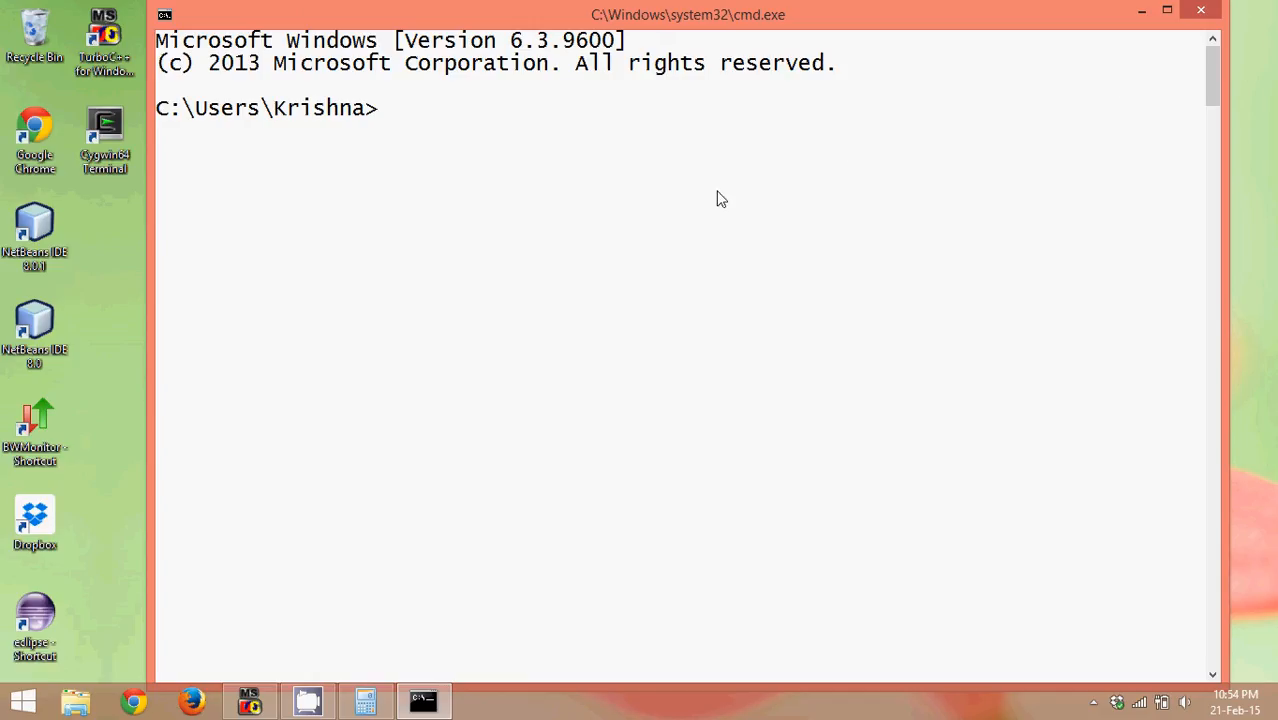
pyautogui.moveTo(616, 120)
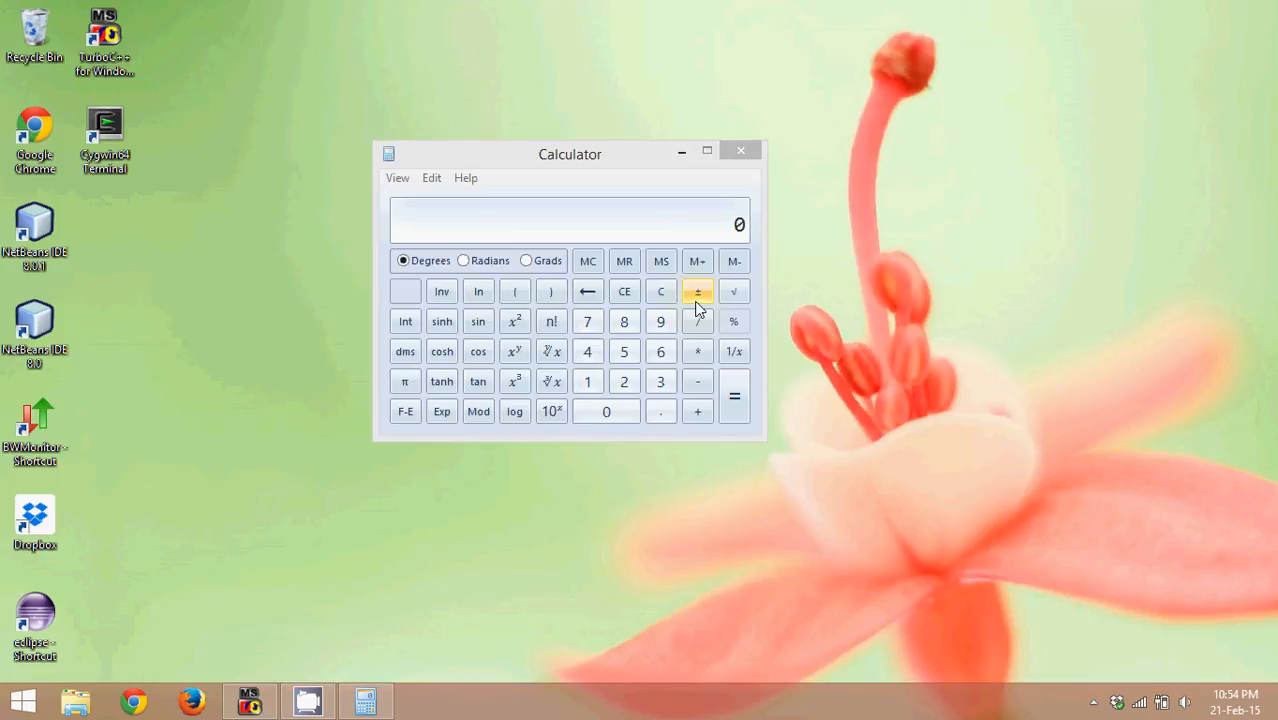
pyautogui.moveTo(740, 152)
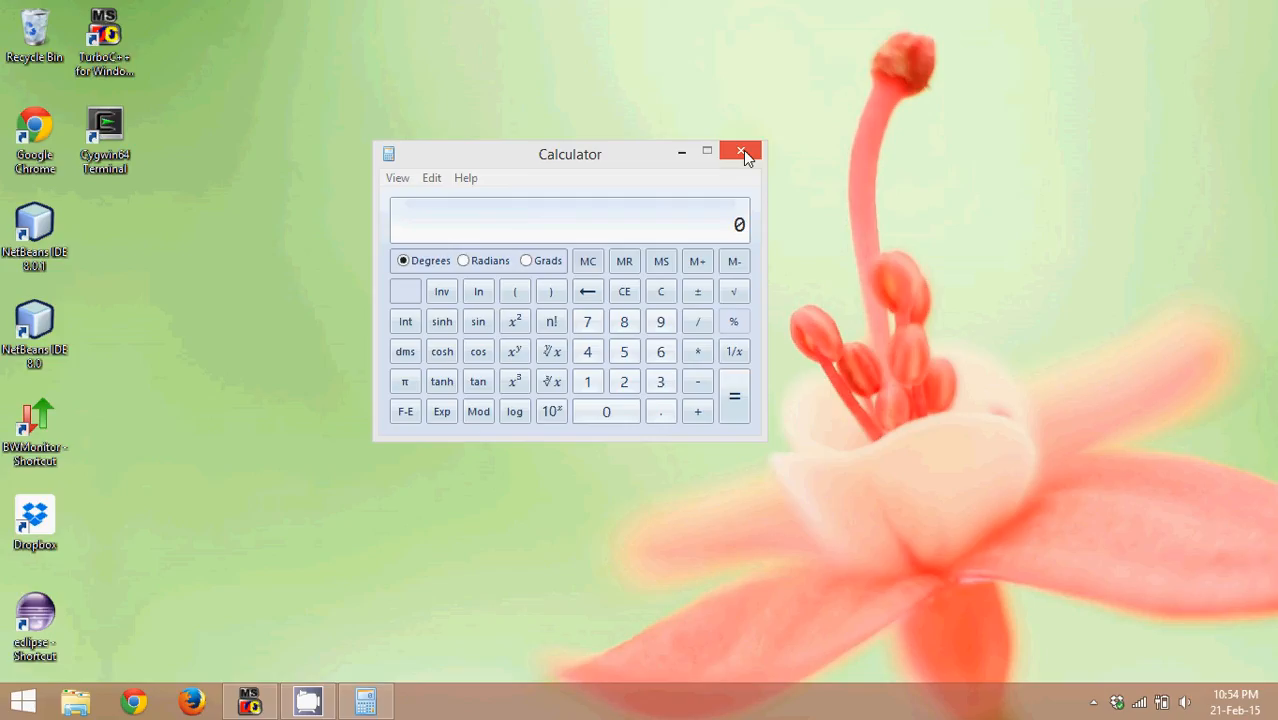
pyautogui.click(740, 152)
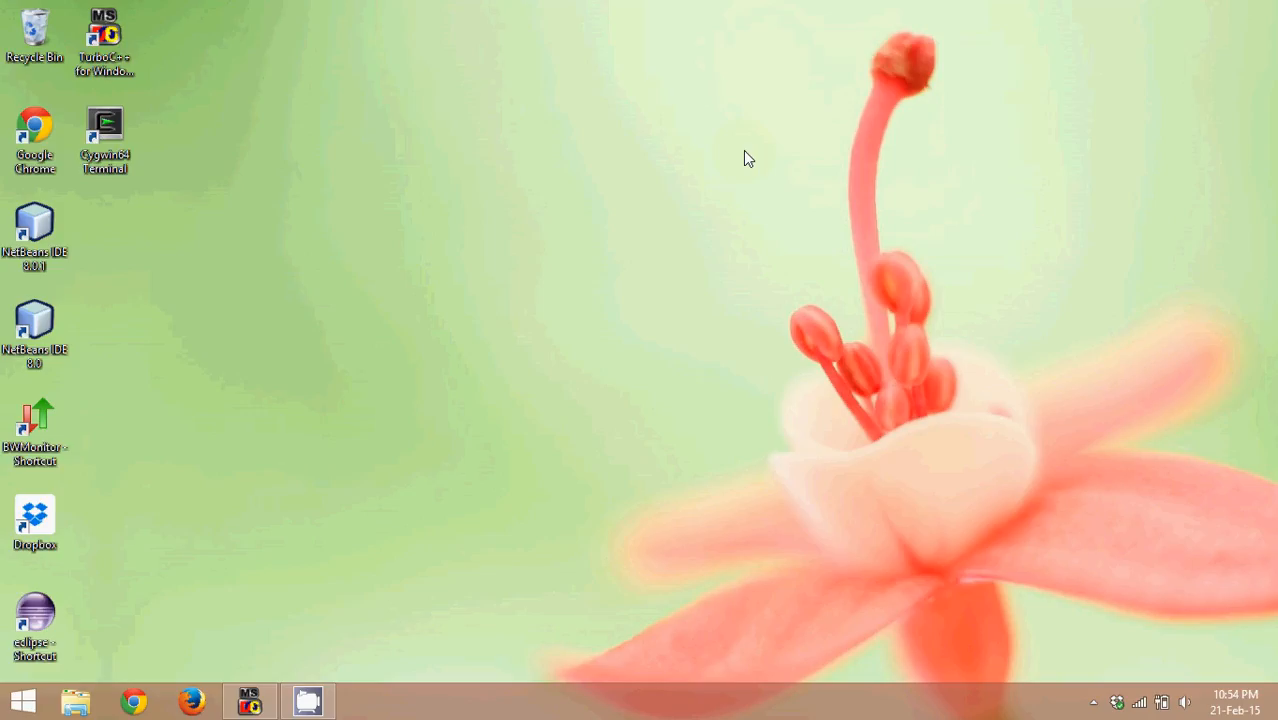
pyautogui.moveTo(488, 362)
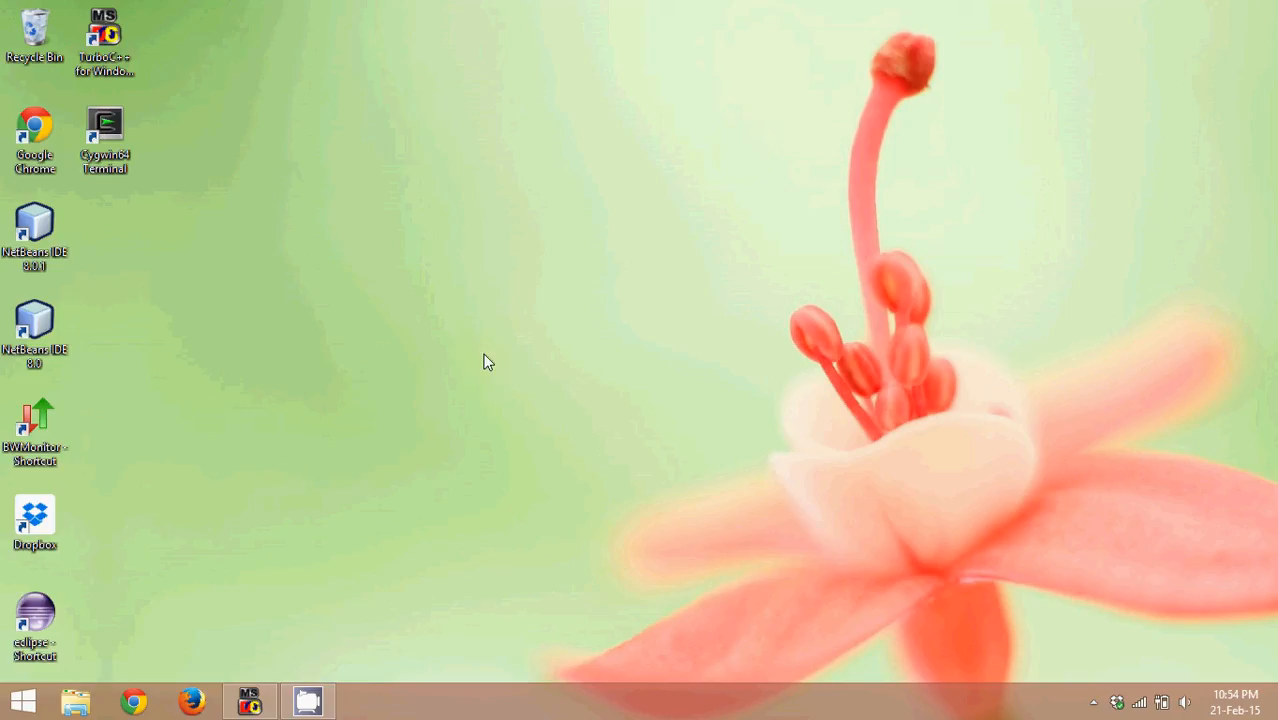
pyautogui.moveTo(332, 468)
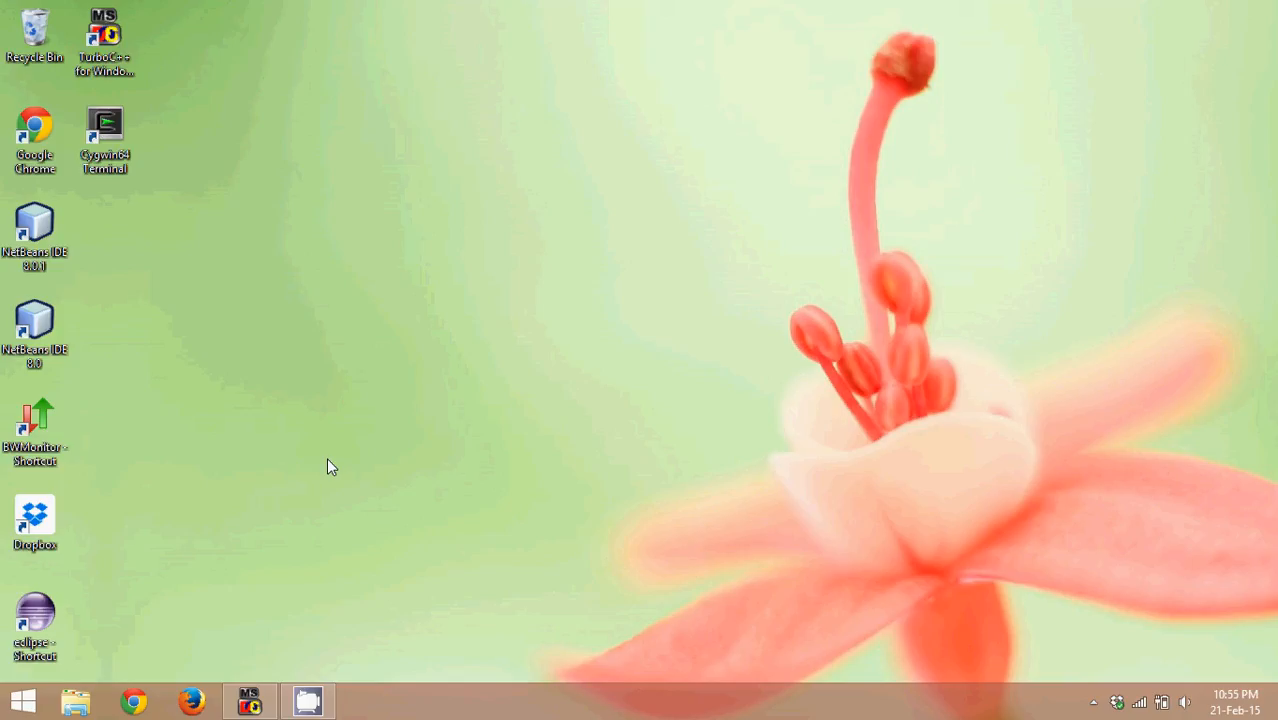
# Restore the NeuTroN DOS-C++ Turbo C++ session from the taskbar.
pyautogui.click(36, 324)
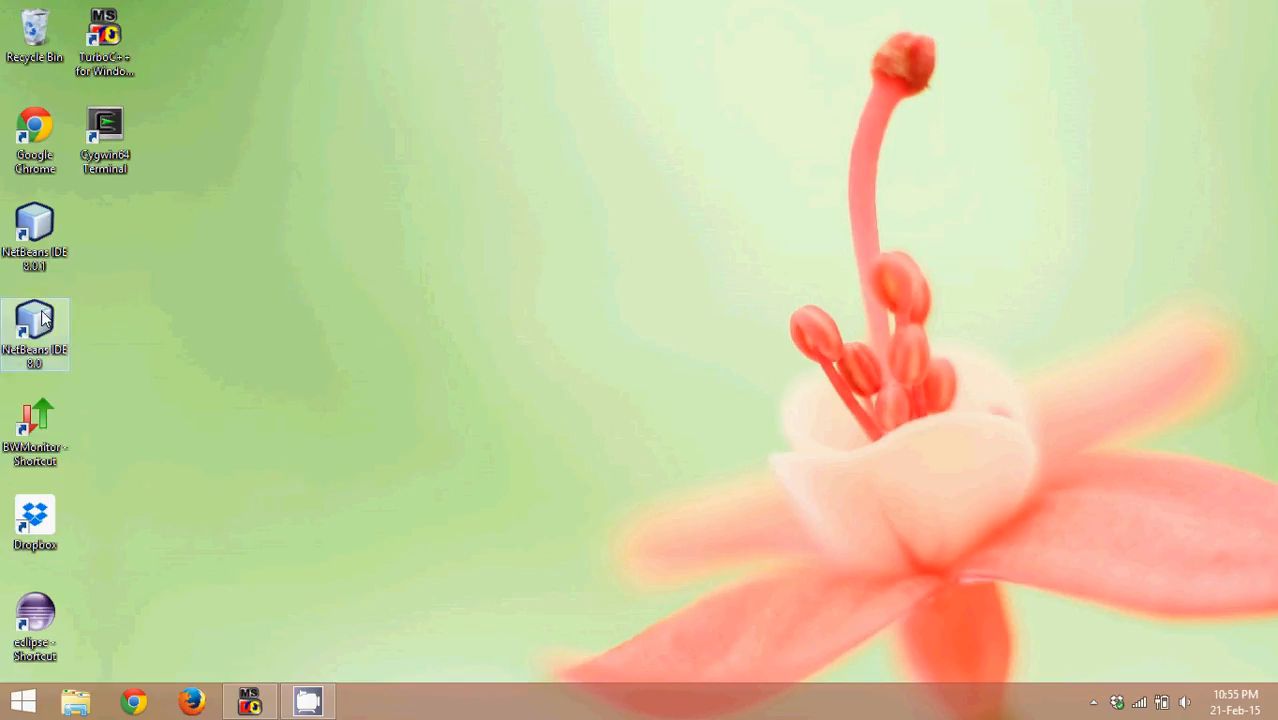
pyautogui.moveTo(36, 330)
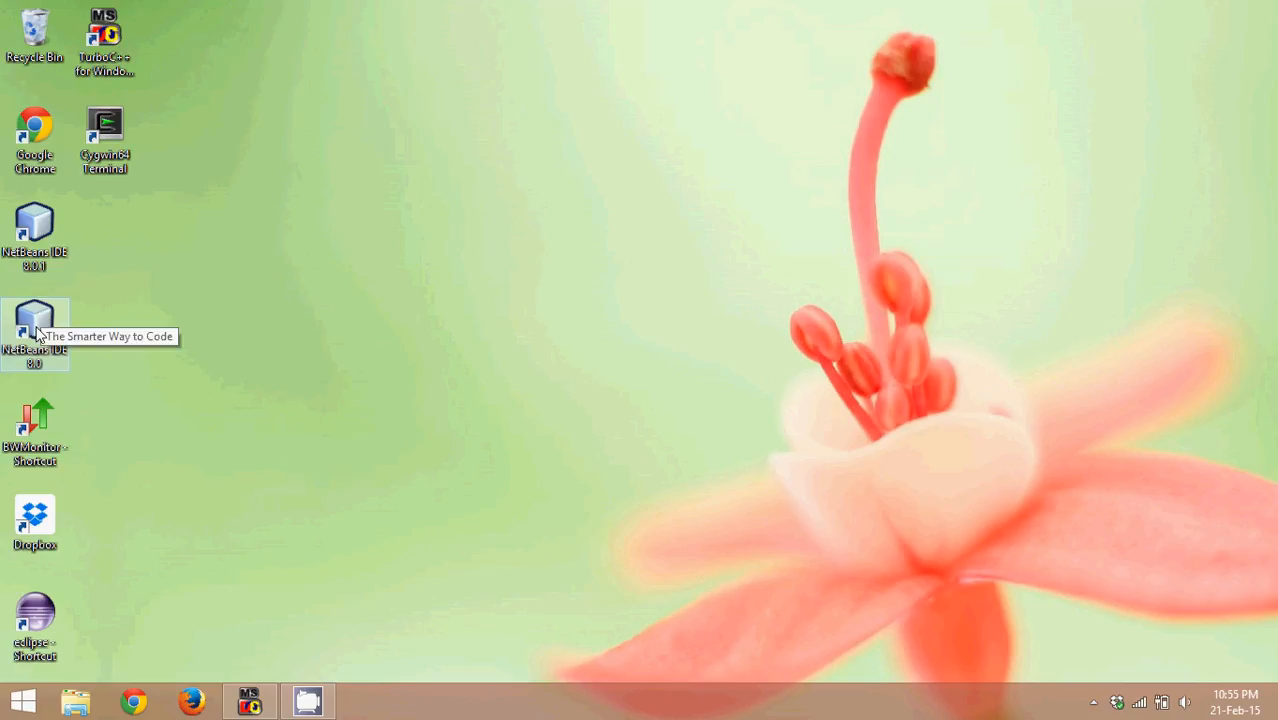
pyautogui.moveTo(172, 284)
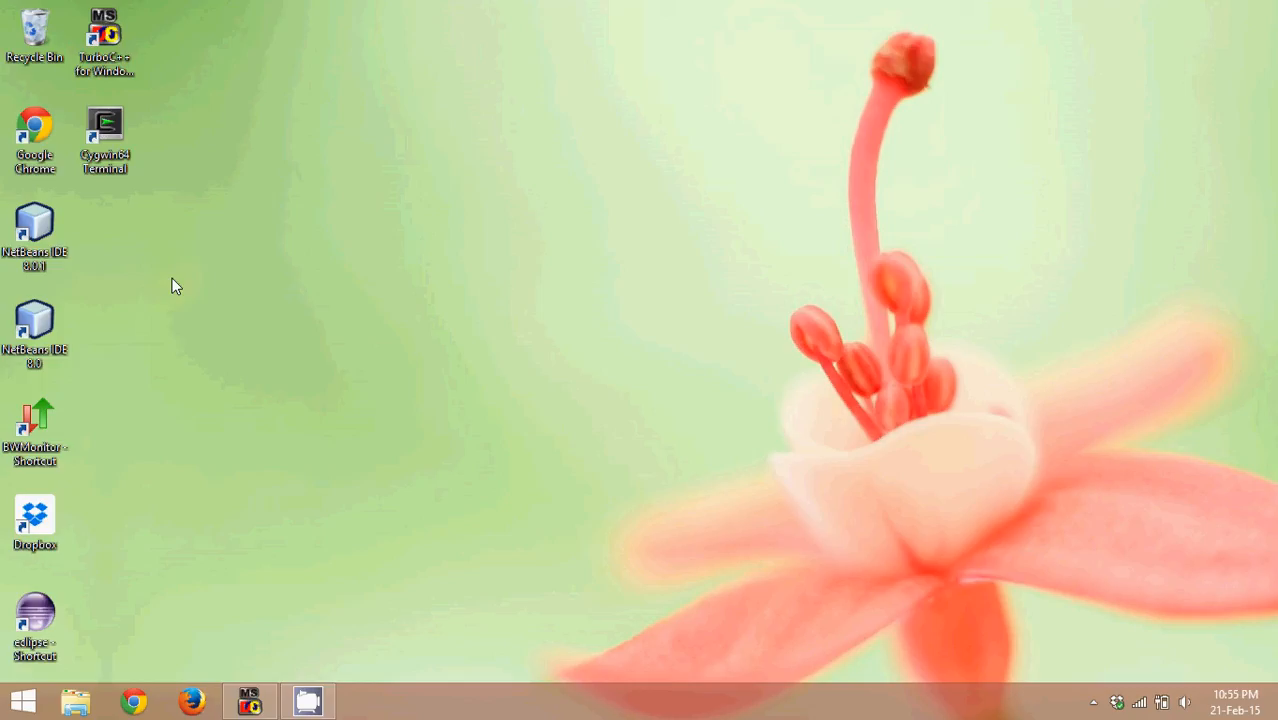
pyautogui.moveTo(106, 130)
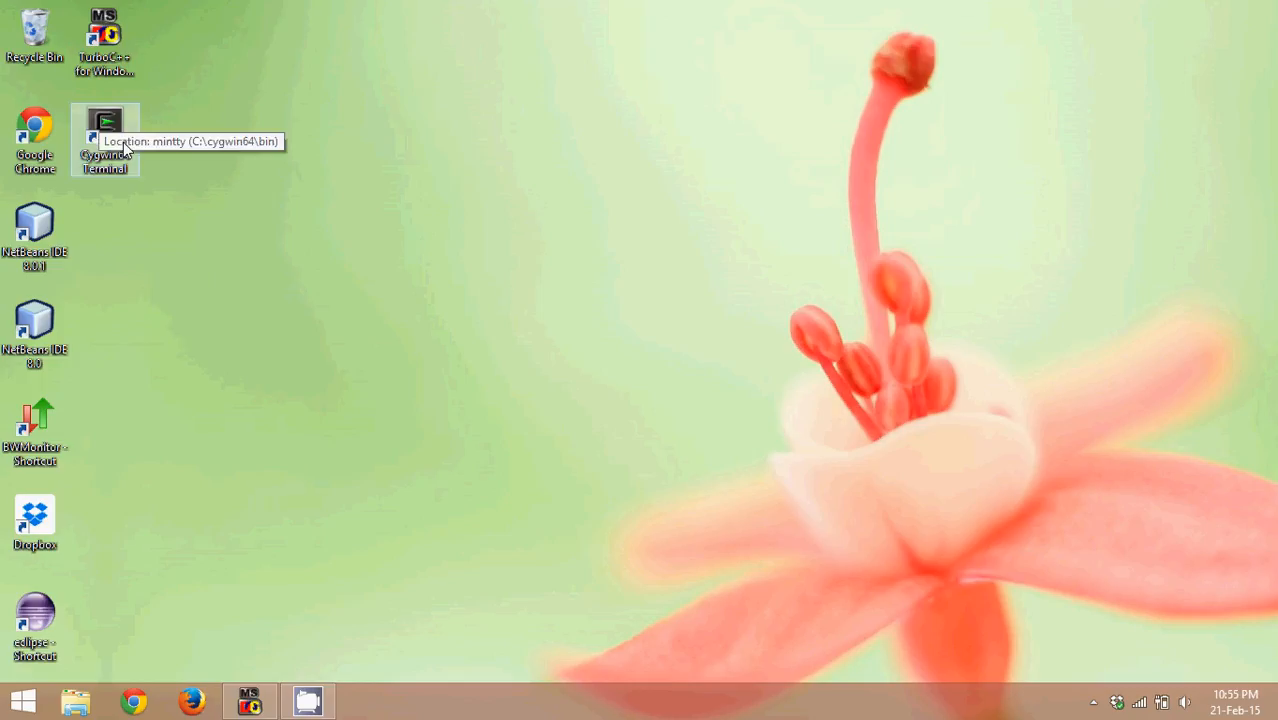
pyautogui.moveTo(192, 148)
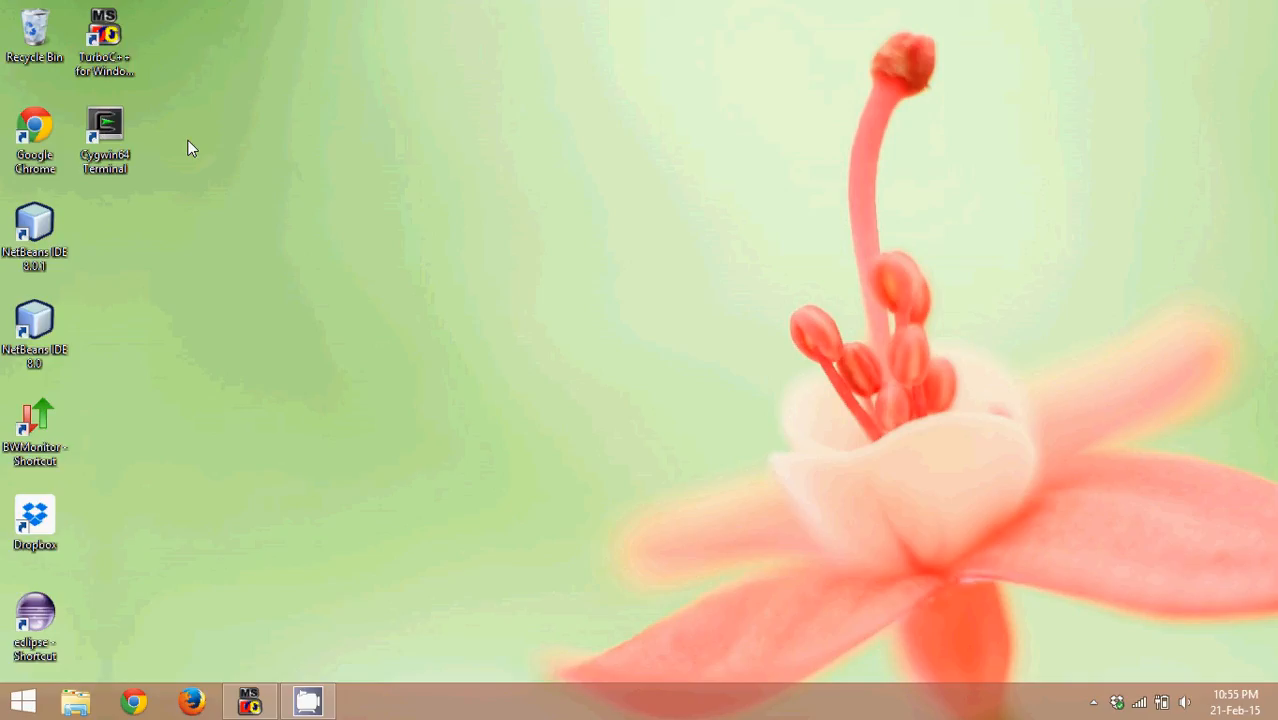
pyautogui.moveTo(170, 528)
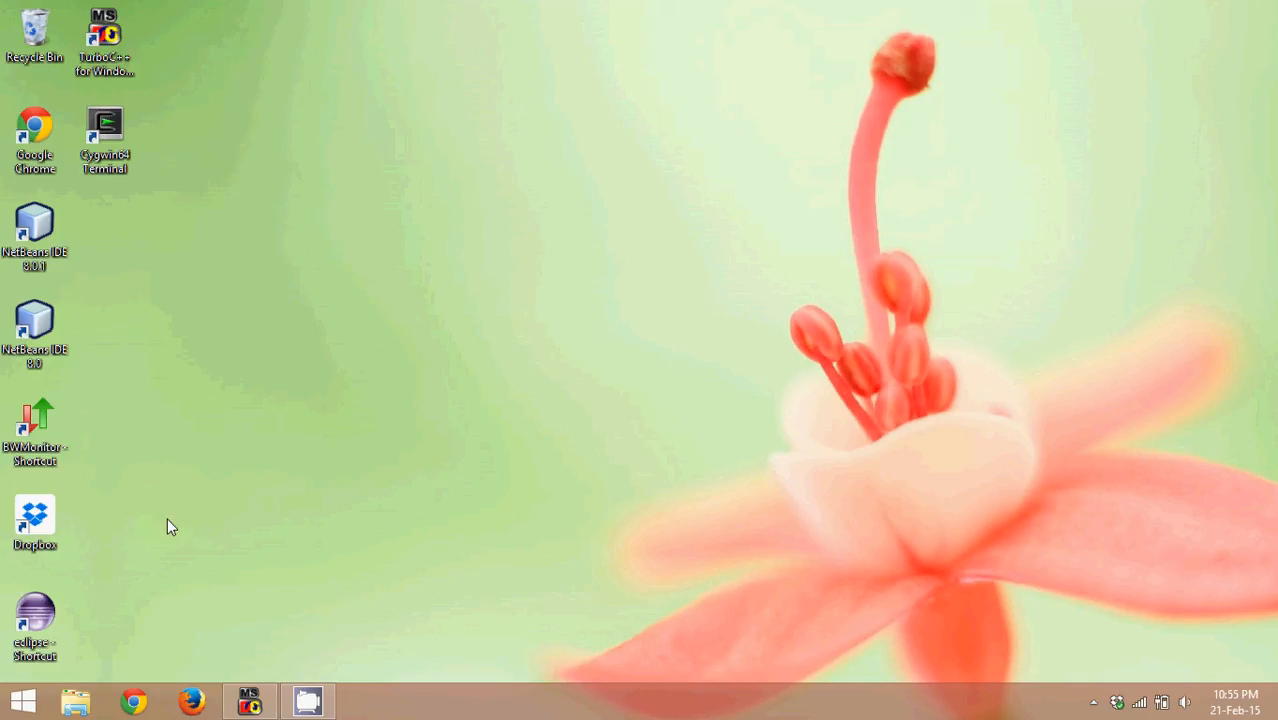
pyautogui.moveTo(248, 700)
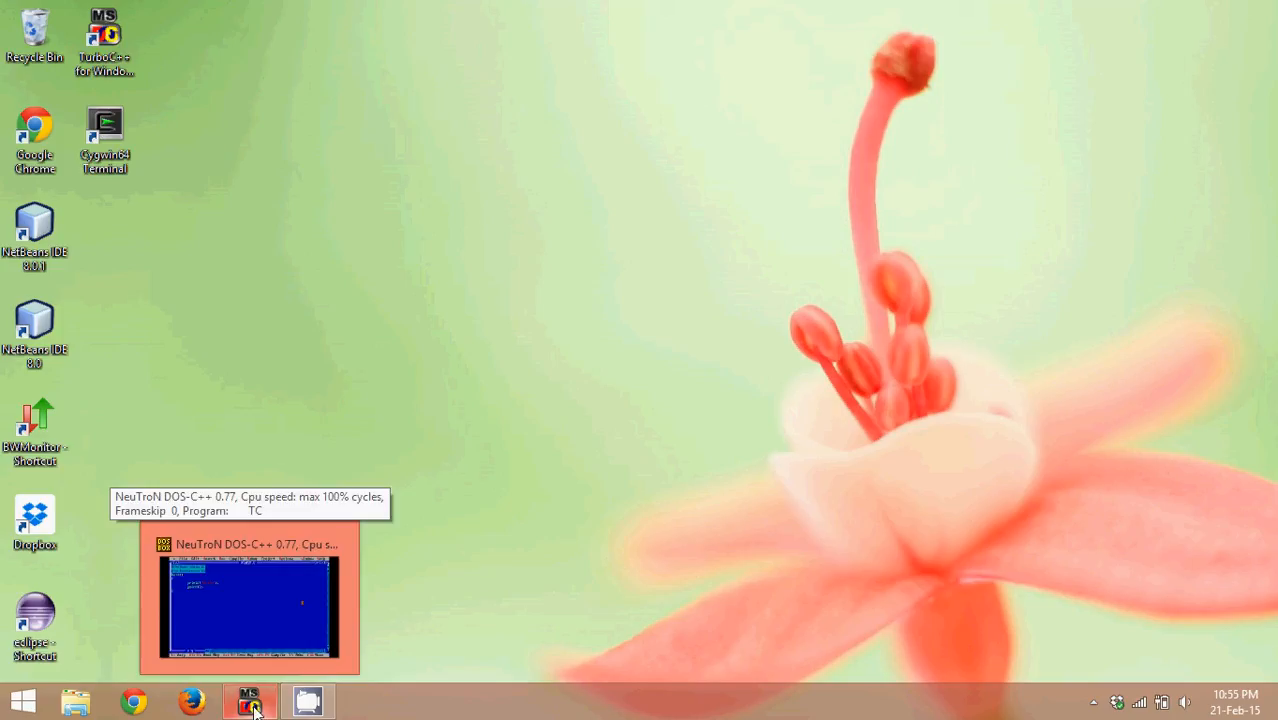
pyautogui.moveTo(560, 516)
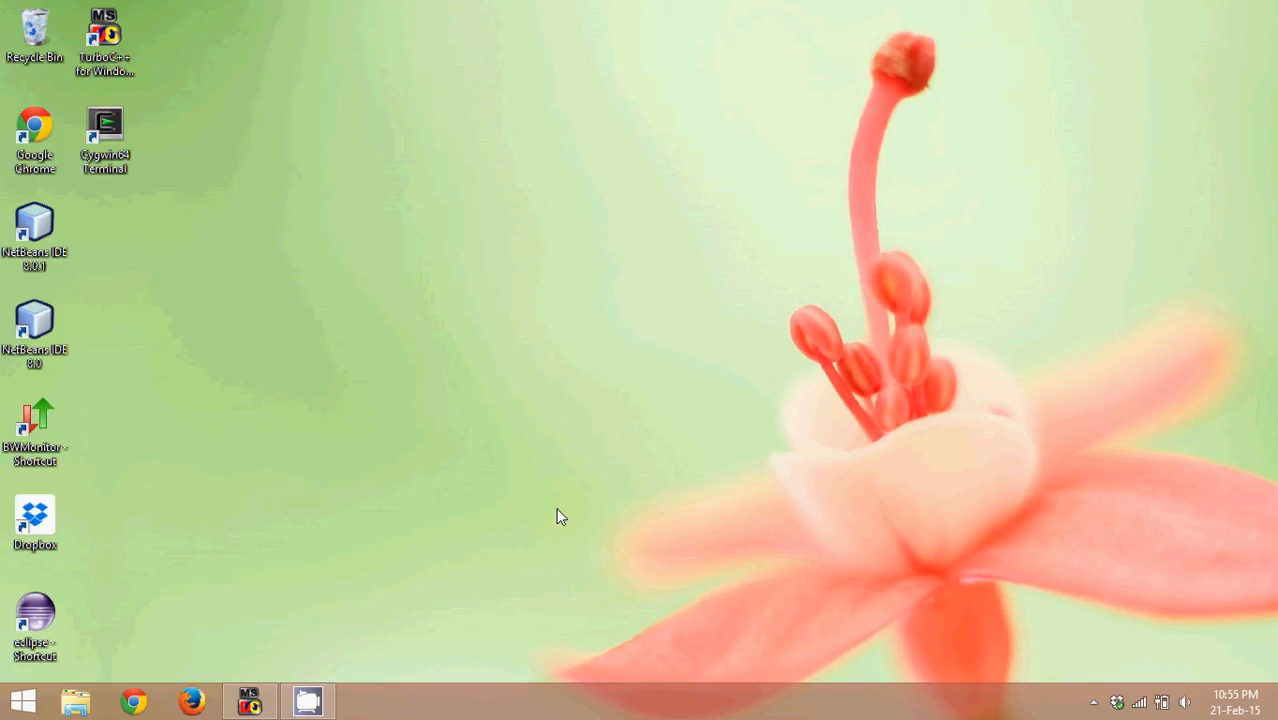
pyautogui.moveTo(408, 500)
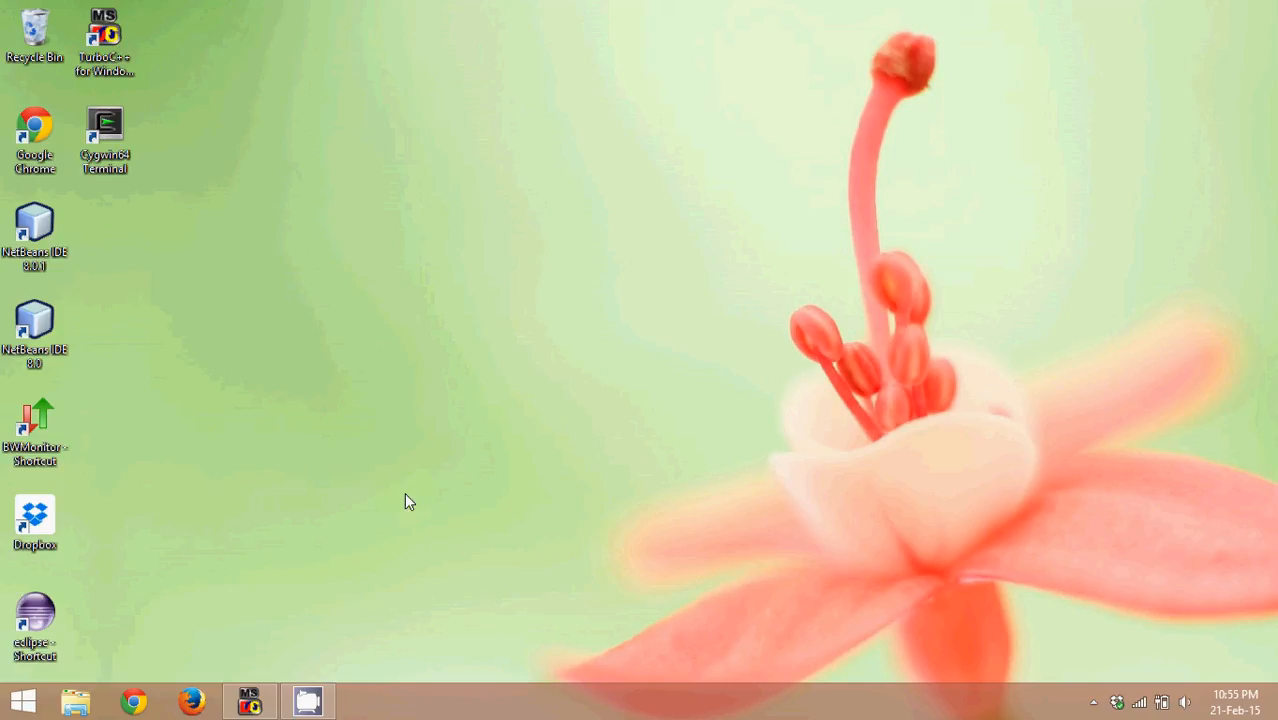
pyautogui.moveTo(276, 538)
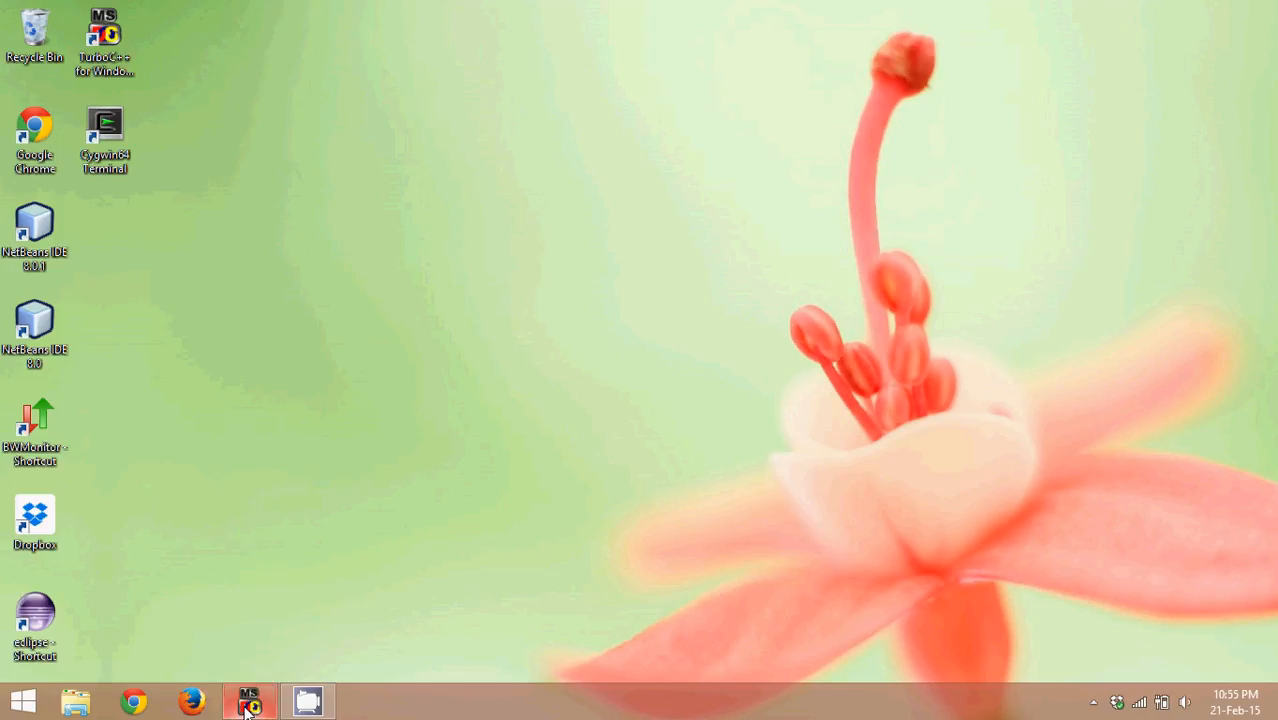
pyautogui.click(248, 700)
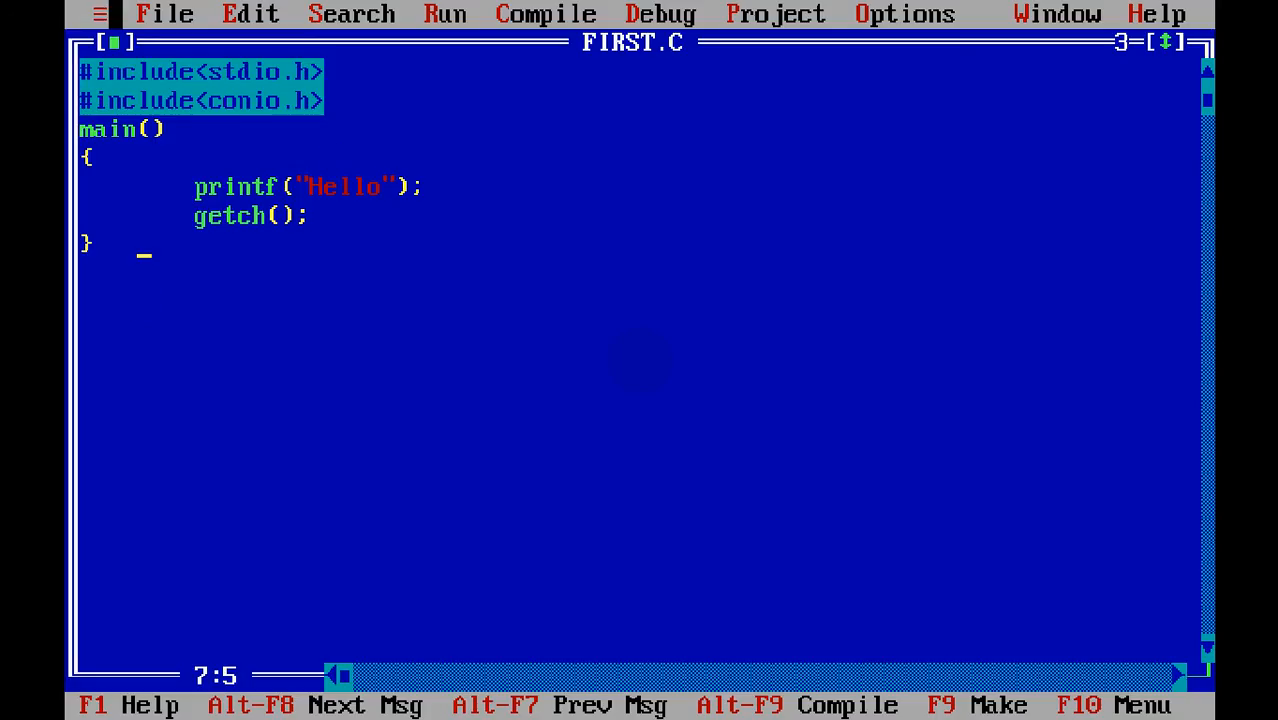
# Show the Compile menu over the FIRST.C Hello program.
pyautogui.click(164, 14)
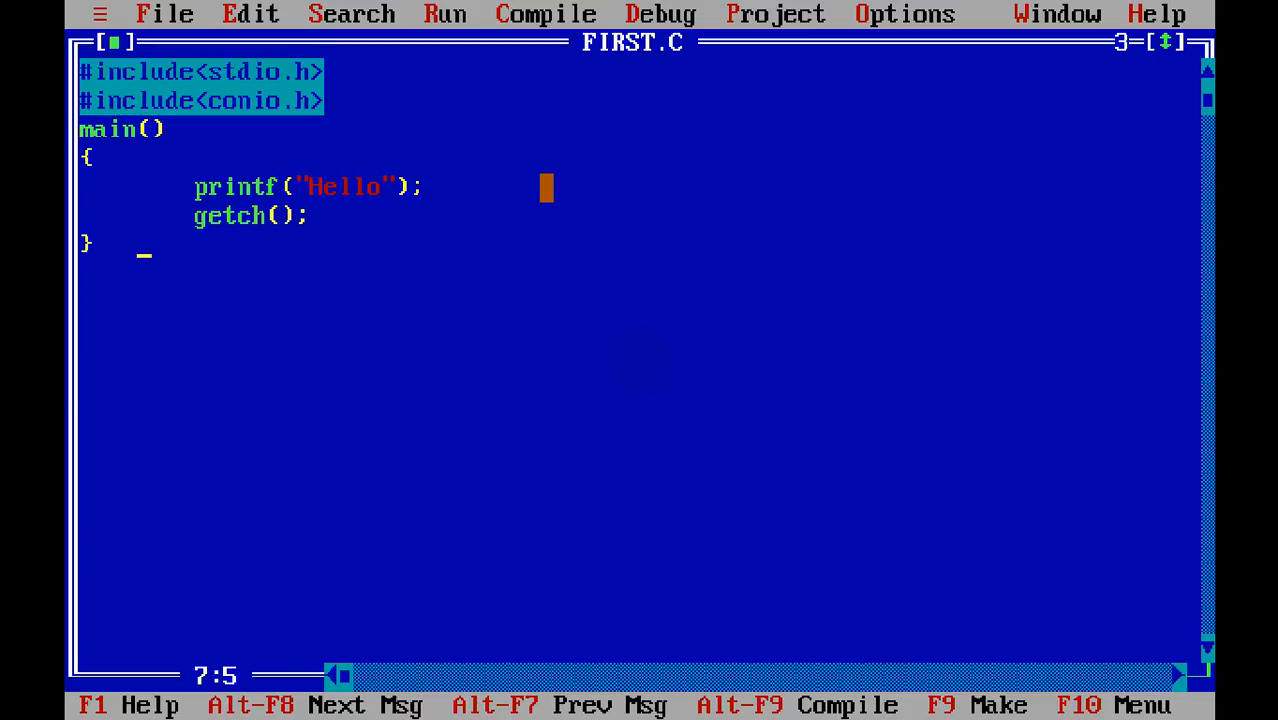
pyautogui.click(544, 12)
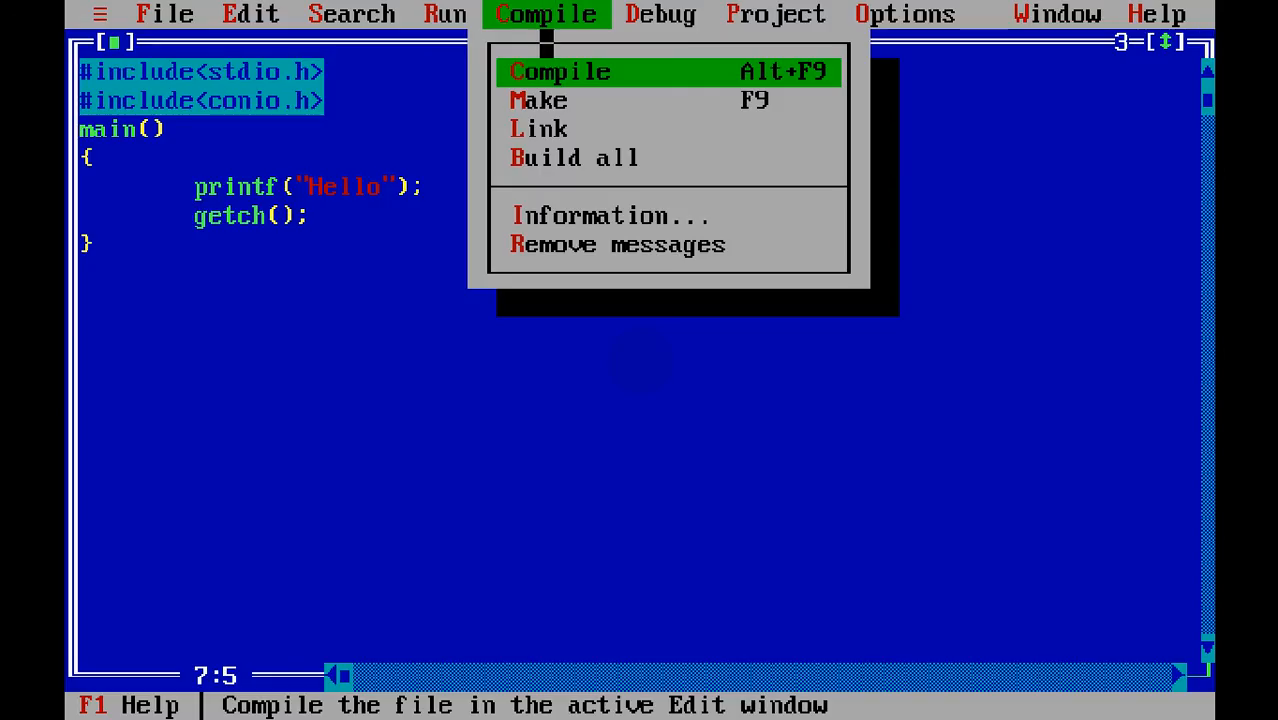
# Compile FIRST.C with 0 errors and 1 warning 'Function should return a value', then dismiss the summary.
pyautogui.click(560, 72)
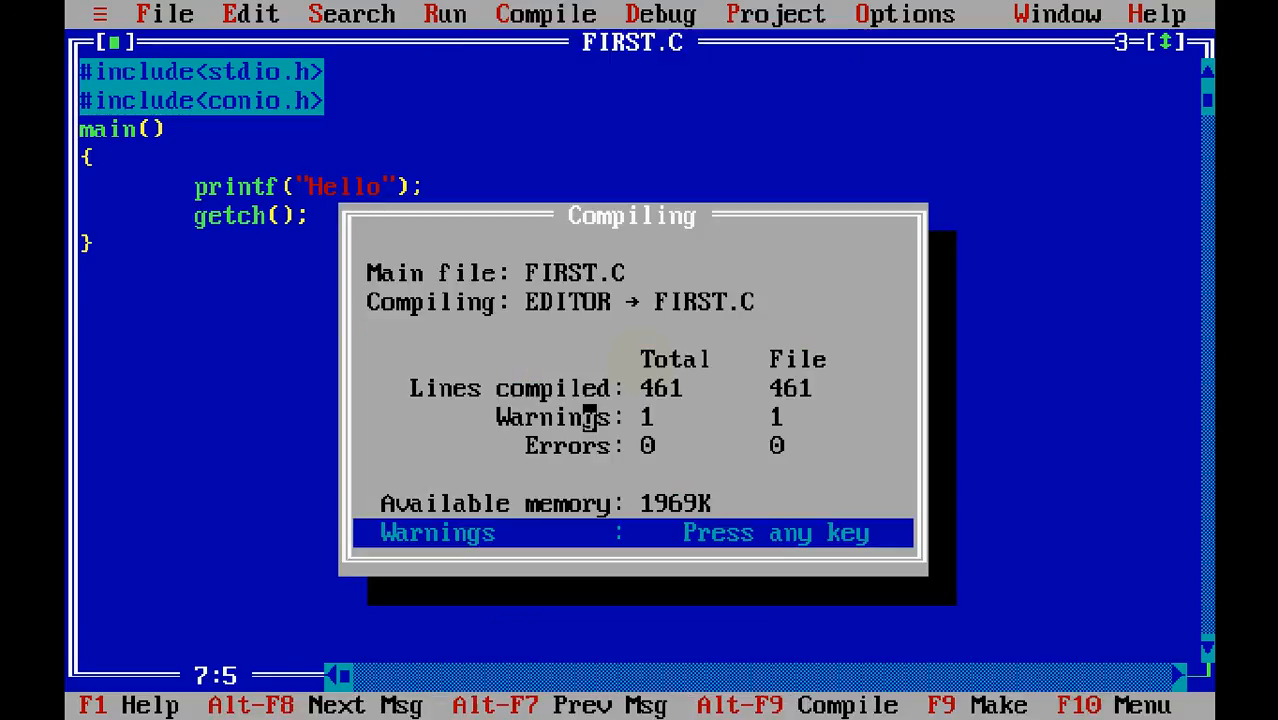
pyautogui.press('enter')
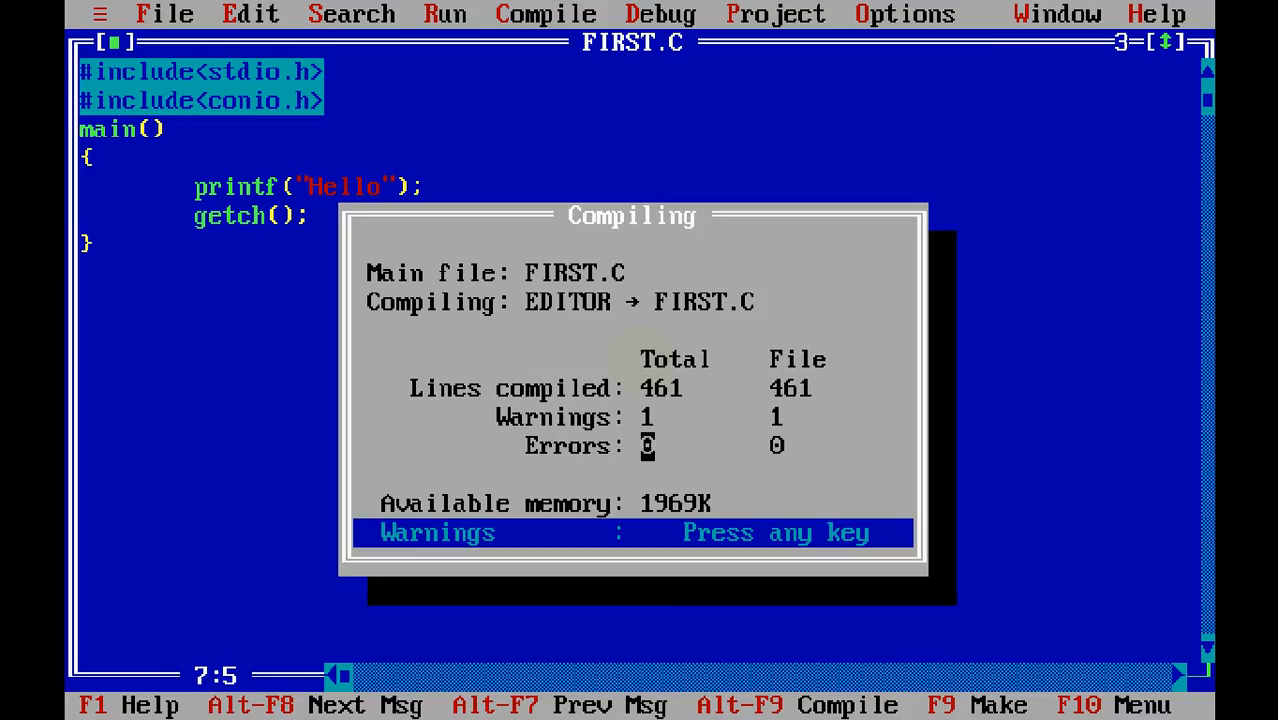
pyautogui.press('enter')
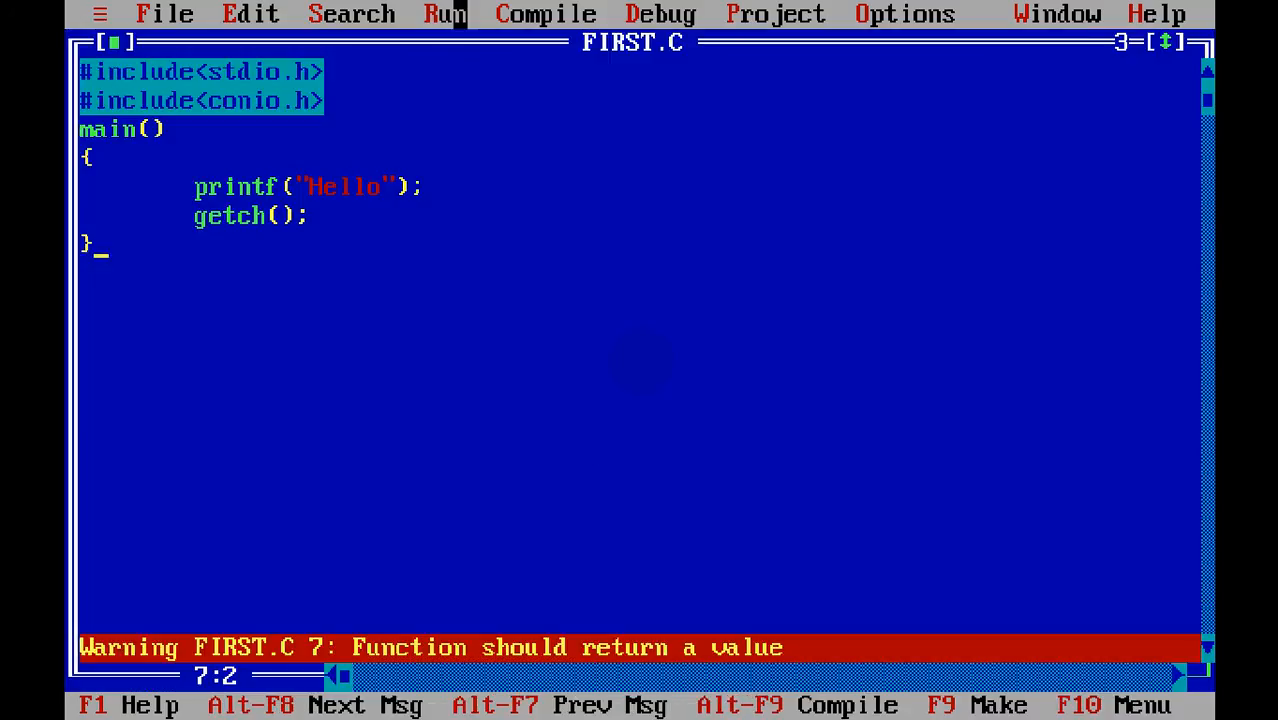
# Run FIRST.C via Run (Ctrl+F9), printing Hello on the output screen.
pyautogui.click(444, 12)
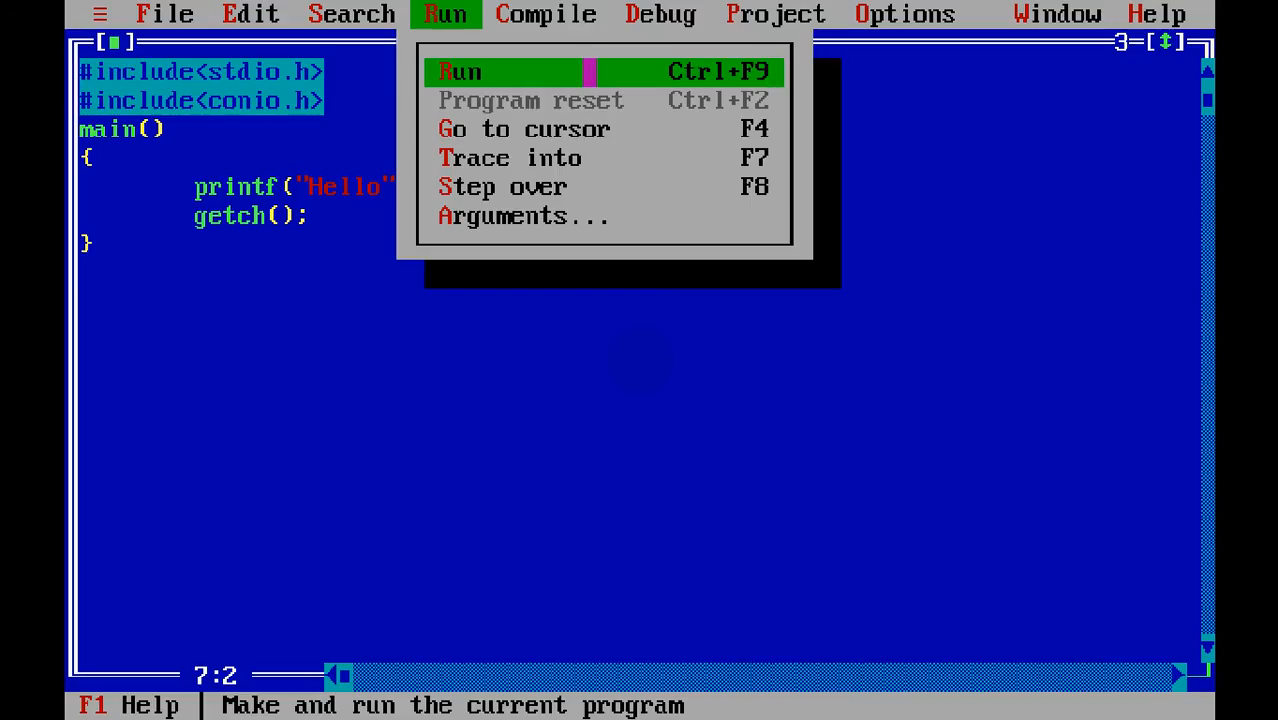
pyautogui.click(460, 72)
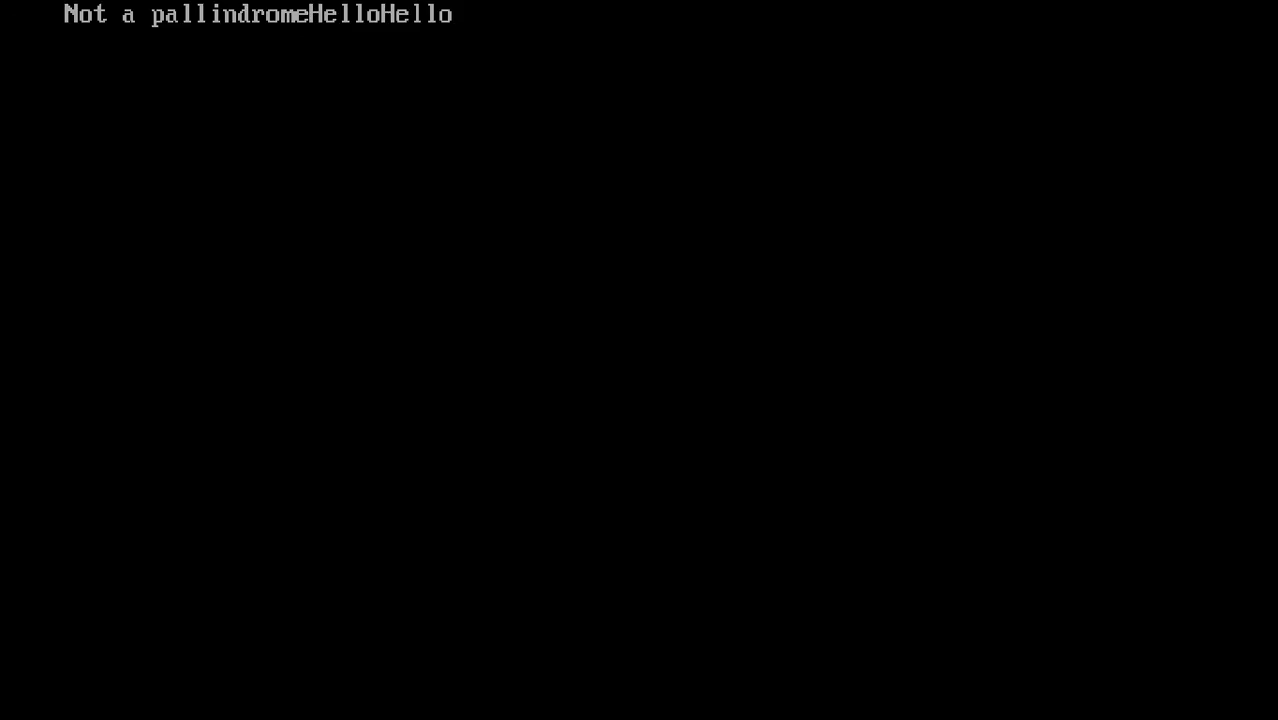